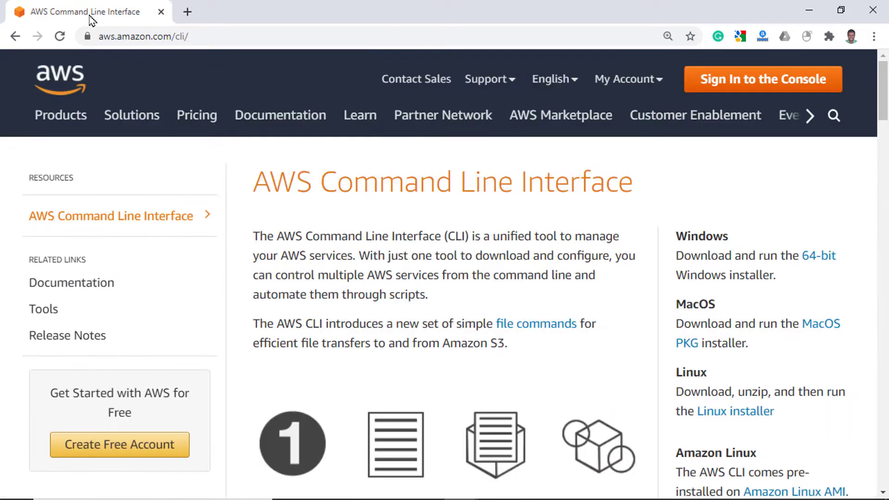
# Step: Glance at the AWS Solutions menu on the CLI page and return to the Whizlabs quiz at question 1
pyautogui.click(131, 114)
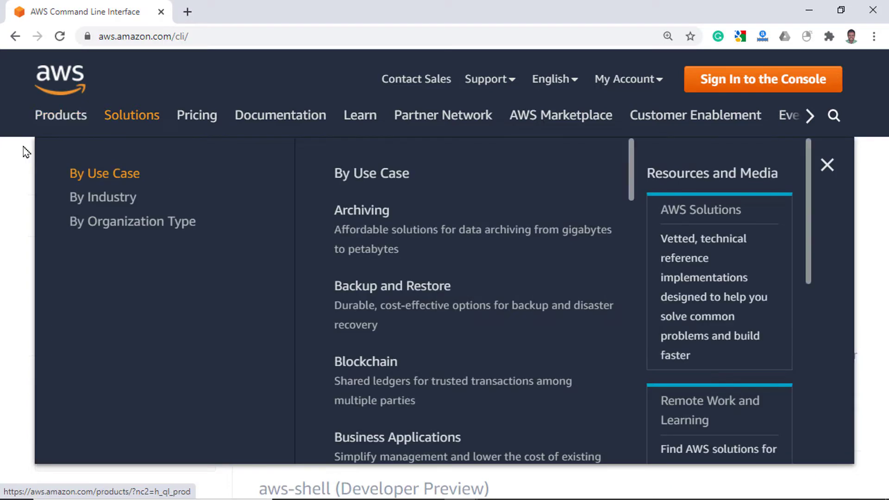
pyautogui.click(827, 164)
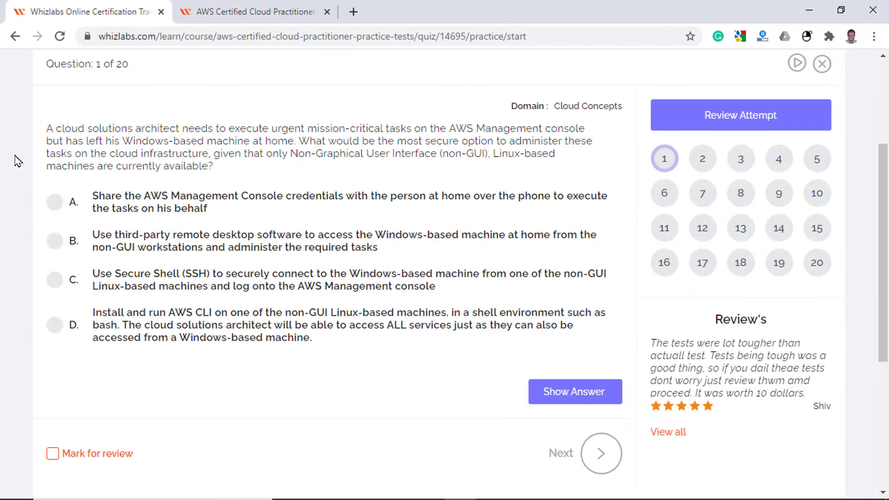
# Step: Answer question 1 with option D, installing and running AWS CLI on a Linux machine
pyautogui.click(55, 325)
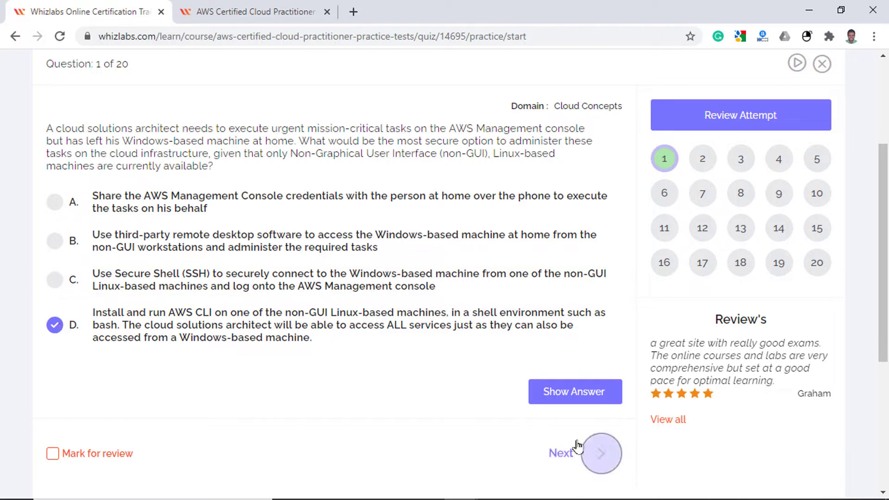
pyautogui.click(600, 453)
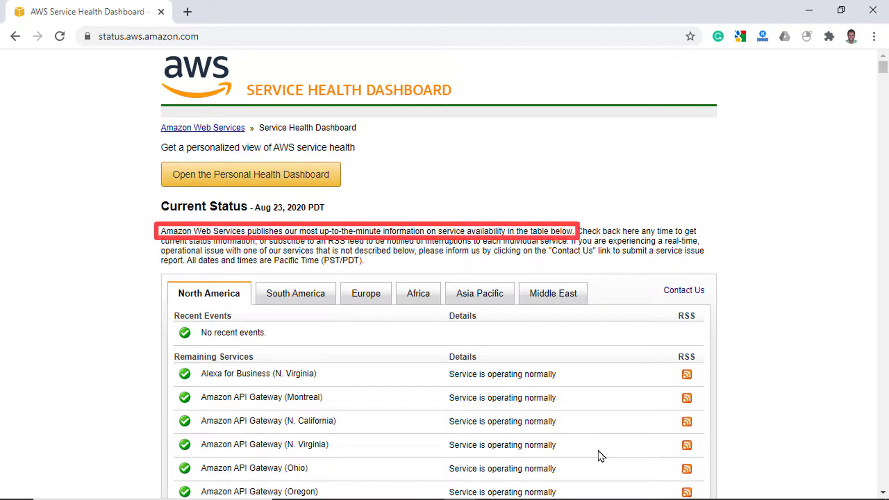
# Step: Start opening the Personal Health Dashboard, then return to Whizlabs question 2
pyautogui.click(250, 174)
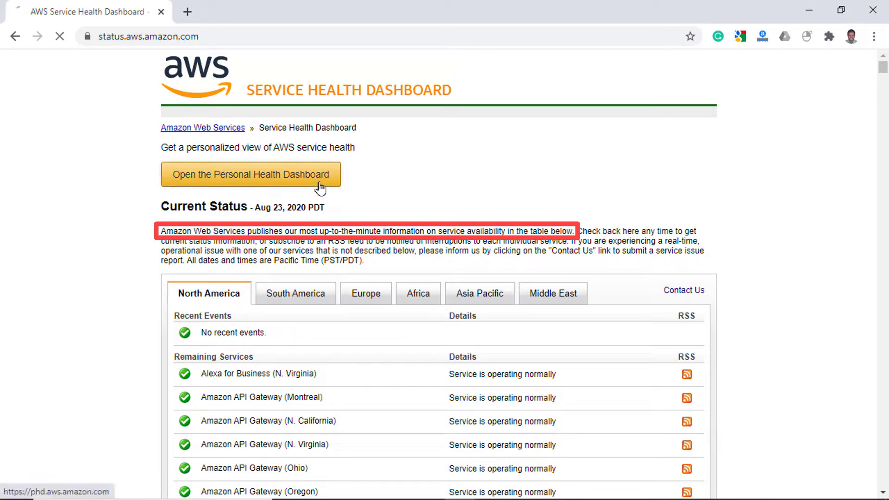
pyautogui.click(251, 175)
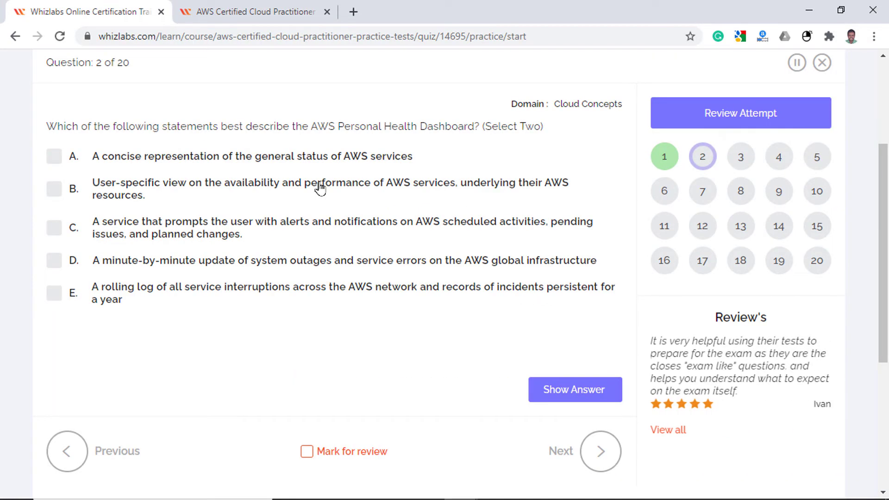
# Step: Mark options B (user-specific view) and C (alerts and notifications) on question 2
pyautogui.click(53, 188)
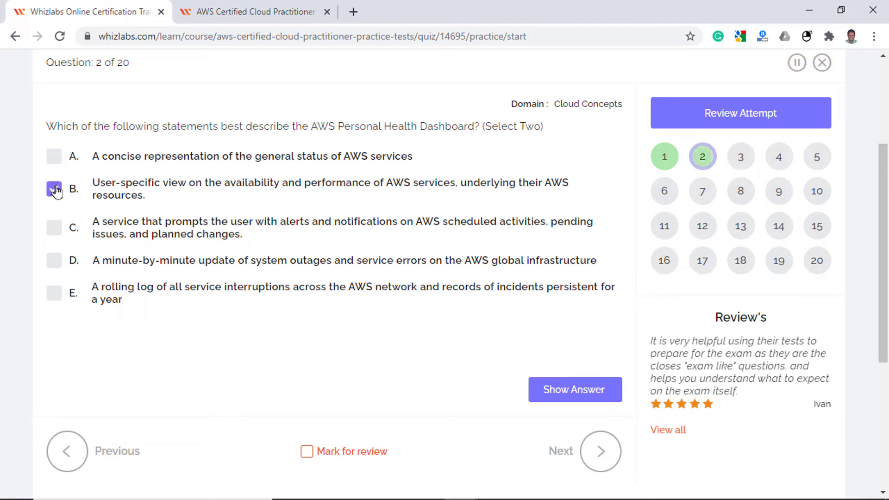
pyautogui.click(53, 188)
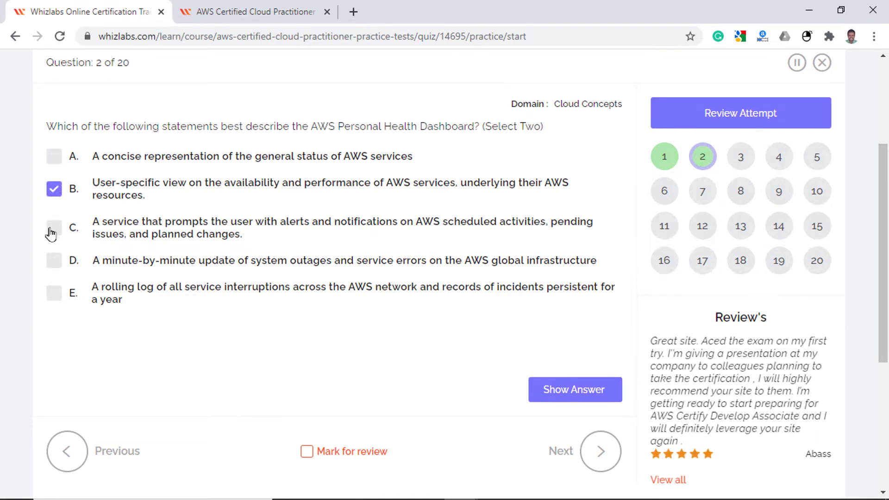
pyautogui.click(53, 228)
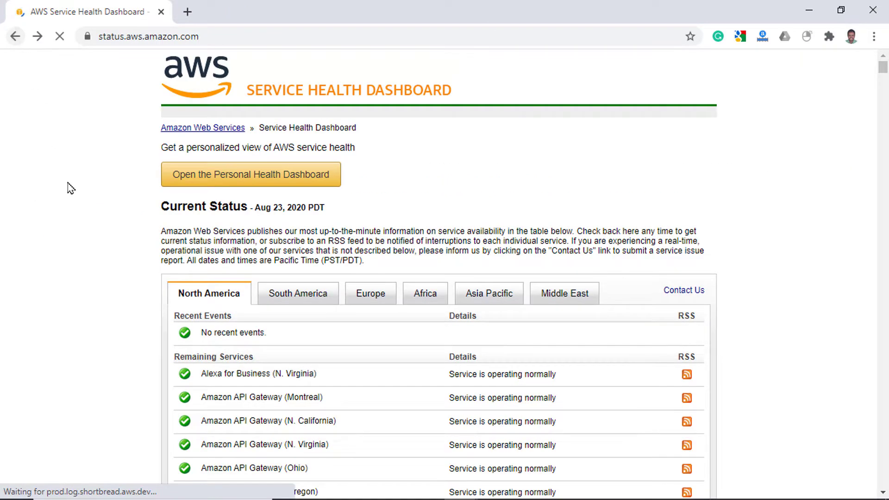
# Step: Review the Service Health Dashboard status history and return to question 2 with B and C chosen
pyautogui.scroll(-3)
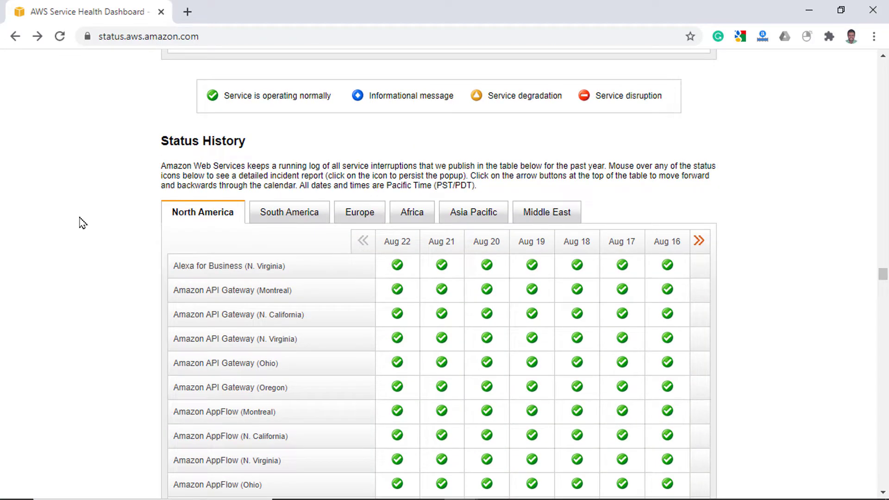
pyautogui.click(252, 11)
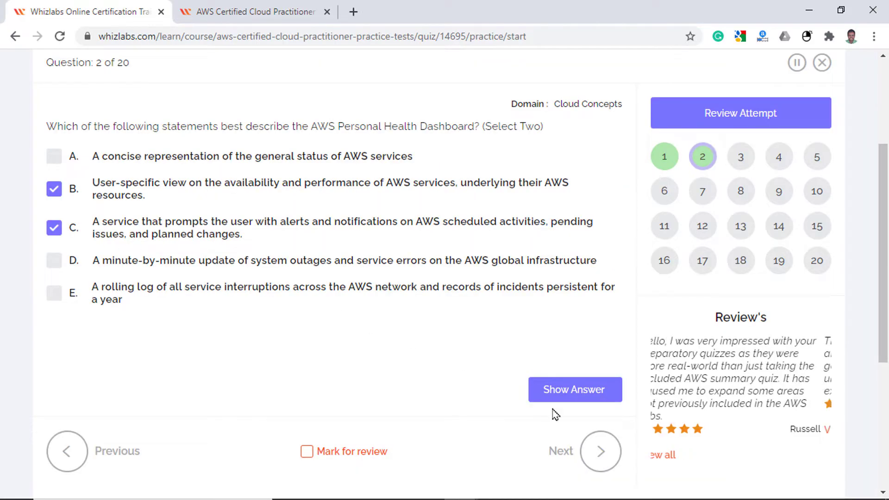
pyautogui.click(599, 452)
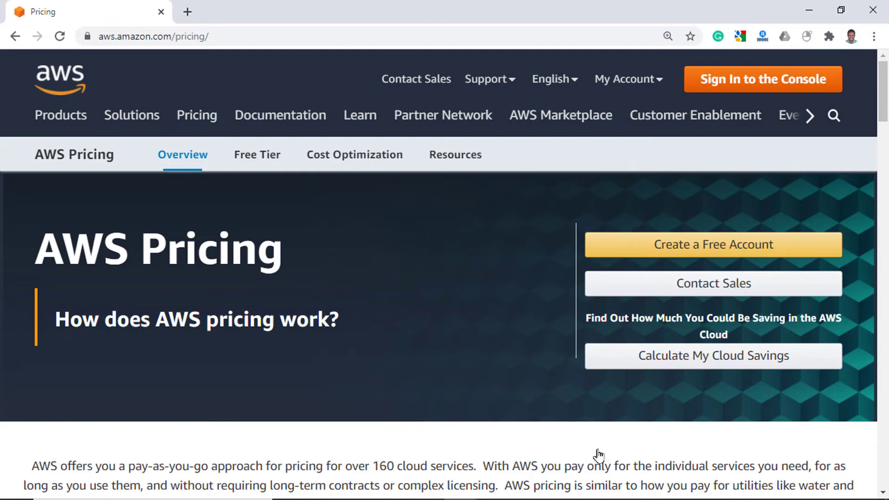
# Step: Read the EC2 On-Demand, Spot and Reserved Instances pricing sections, then return to question 3
pyautogui.scroll(-3)
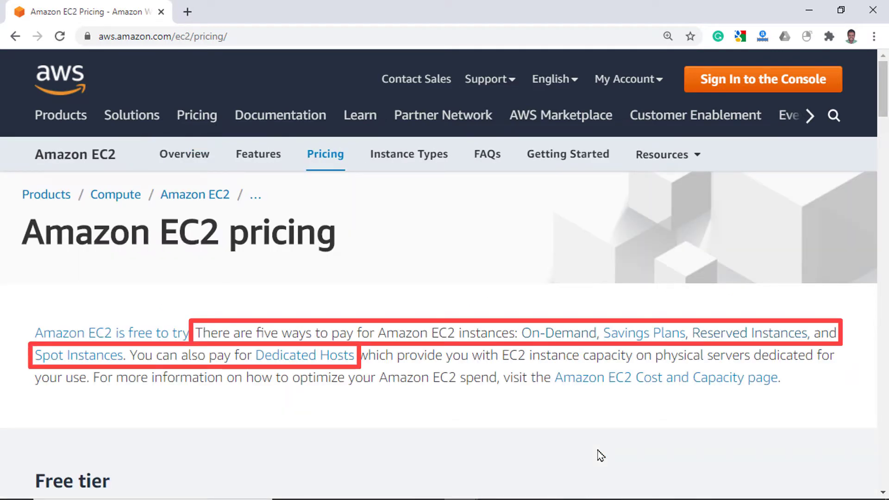
pyautogui.scroll(-3)
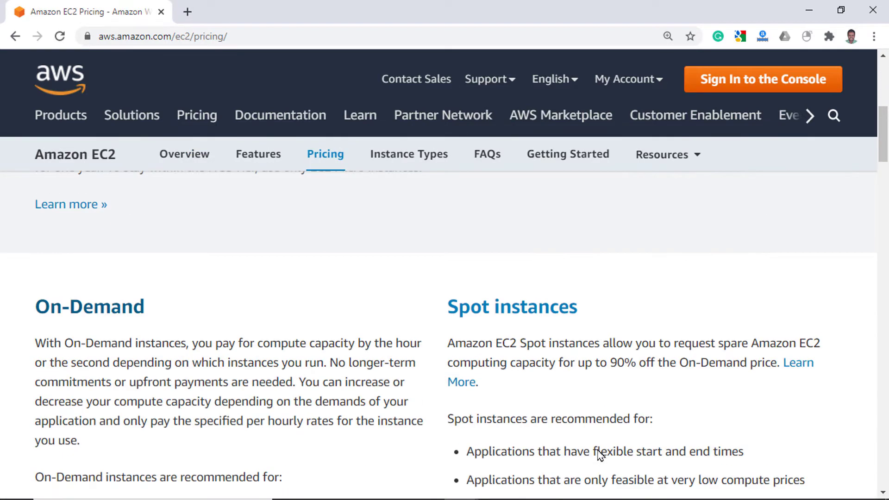
pyautogui.moveTo(596, 451)
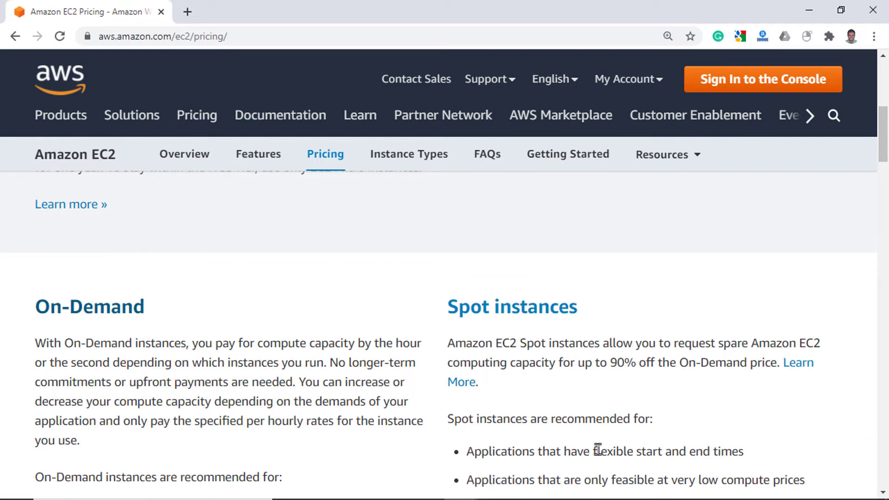
pyautogui.scroll(3)
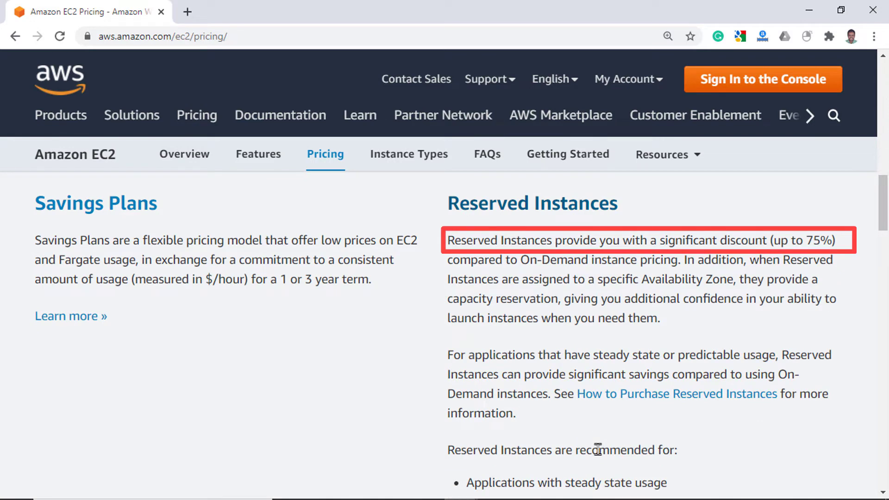
pyautogui.click(255, 11)
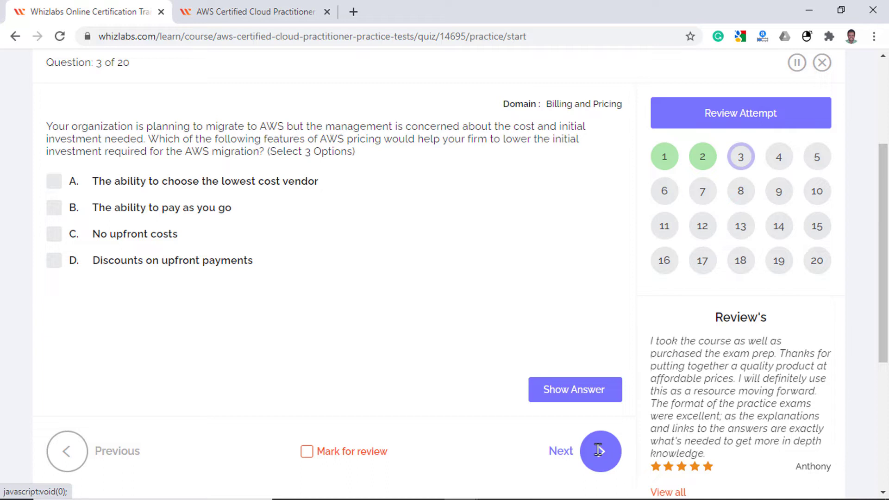
# Step: Answer question 3 with B, C and D: pay as you go, no upfront costs, upfront-payment discounts
pyautogui.click(53, 207)
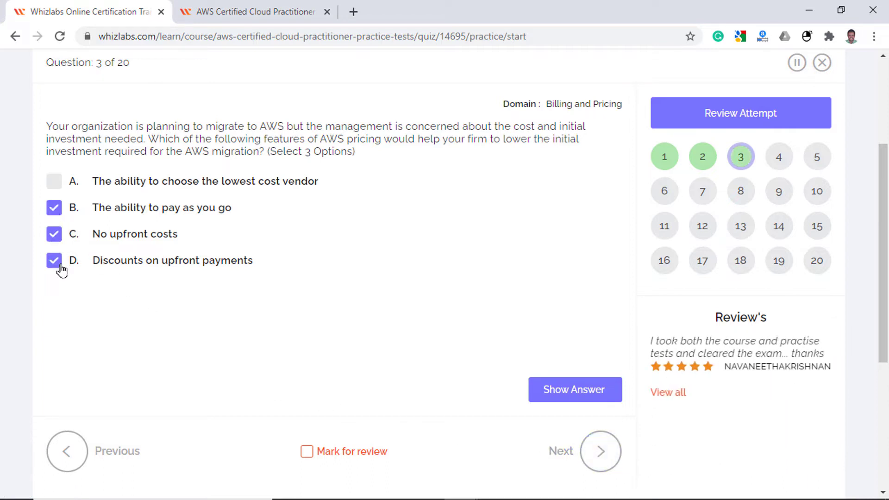
pyautogui.moveTo(92, 319)
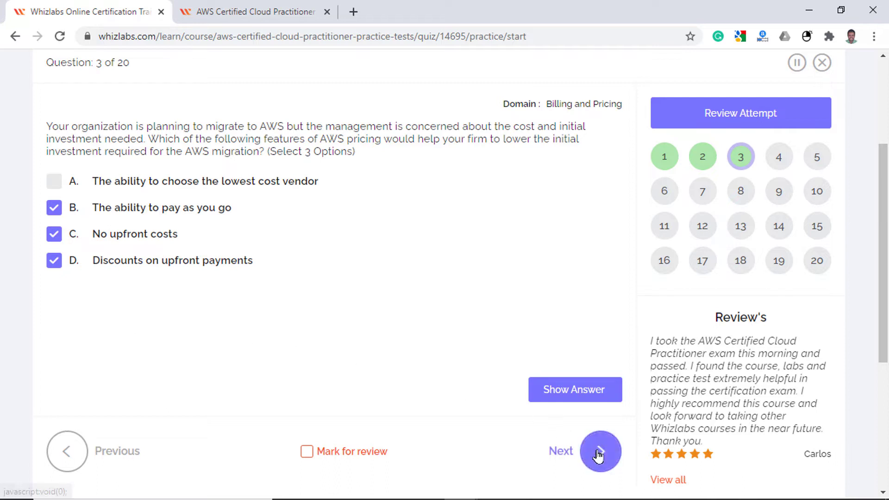
pyautogui.click(599, 450)
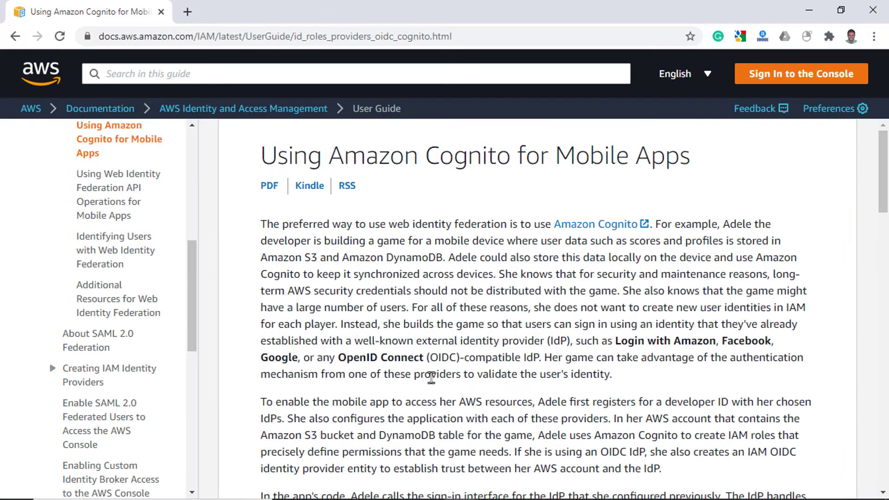
# Step: Review the Cognito web identity federation flow diagram, then return to question 4
pyautogui.scroll(-3)
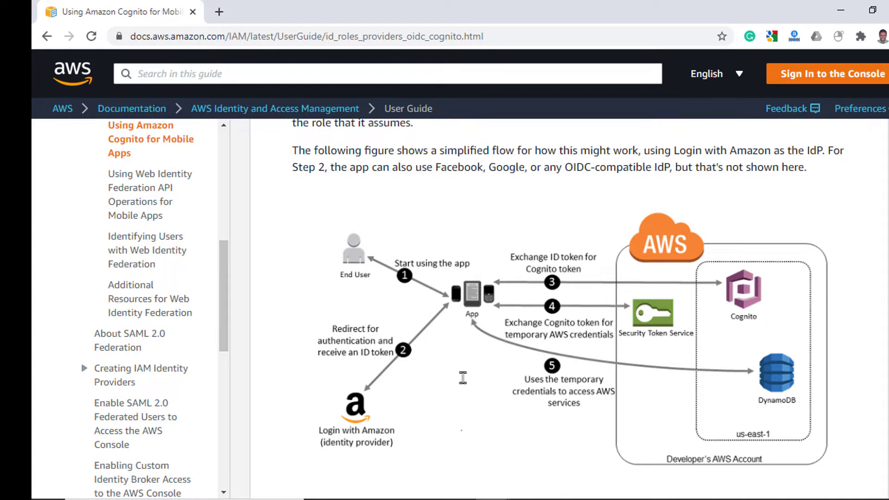
pyautogui.click(745, 294)
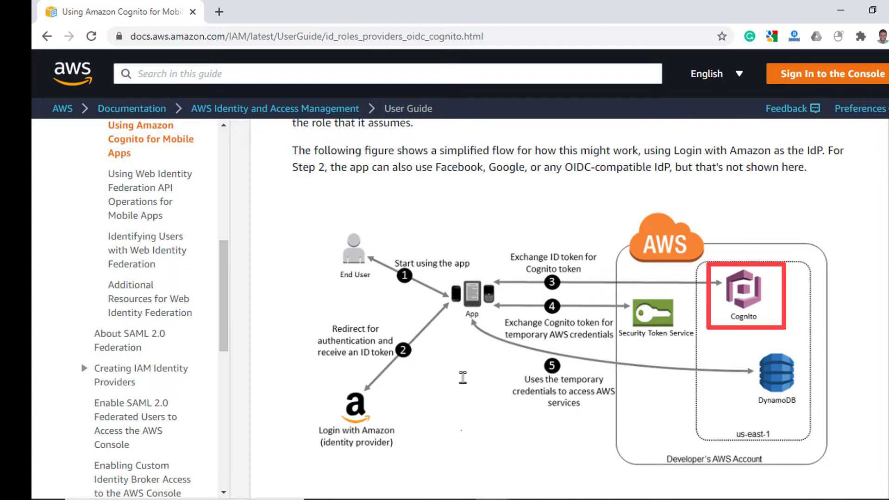
pyautogui.click(256, 11)
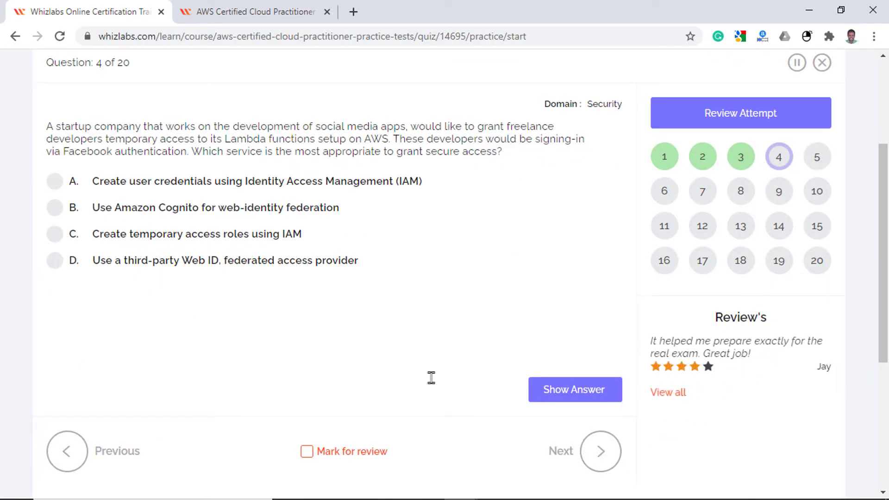
# Step: Answer question 4 with option B, Amazon Cognito for web-identity federation
pyautogui.click(54, 207)
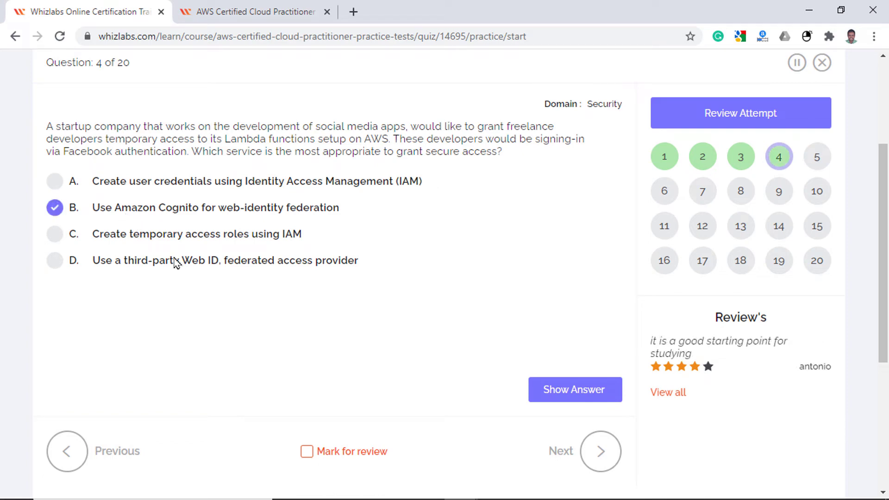
pyautogui.moveTo(233, 317)
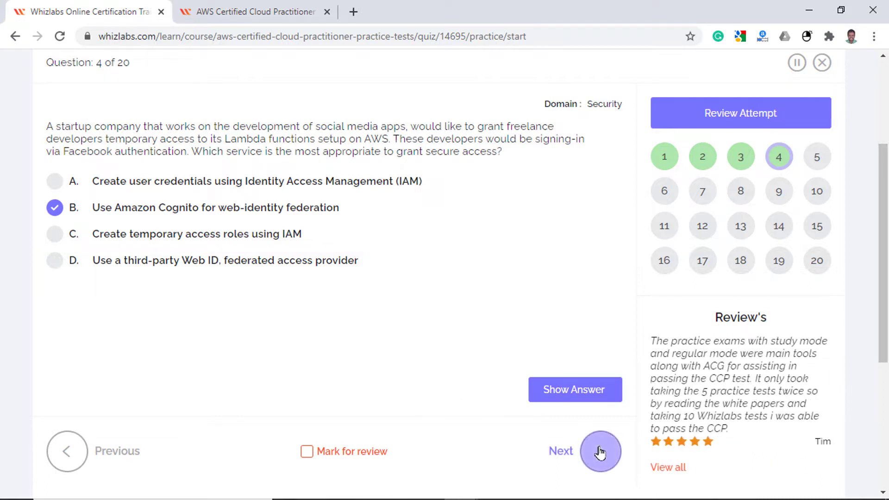
pyautogui.click(600, 451)
pyautogui.write('arti')
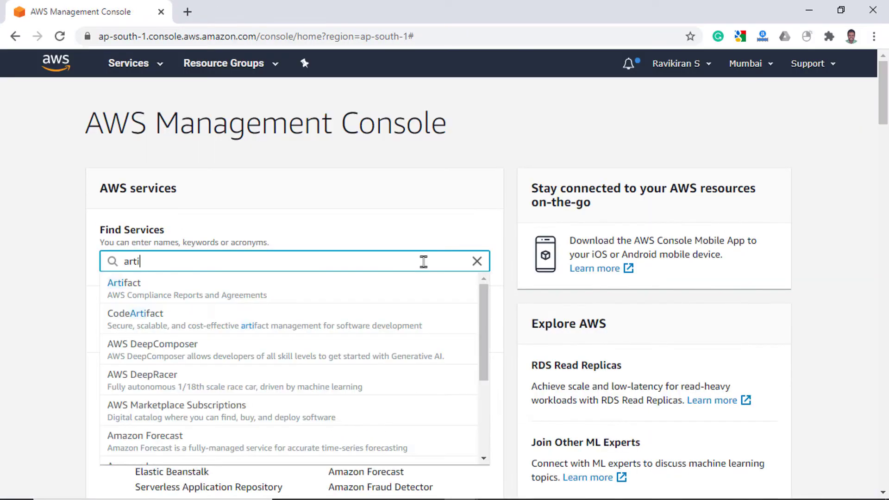
# Step: Browse AWS Artifact's compliance reports (searching PCI) and agreements, then return to question 5
pyautogui.click(123, 282)
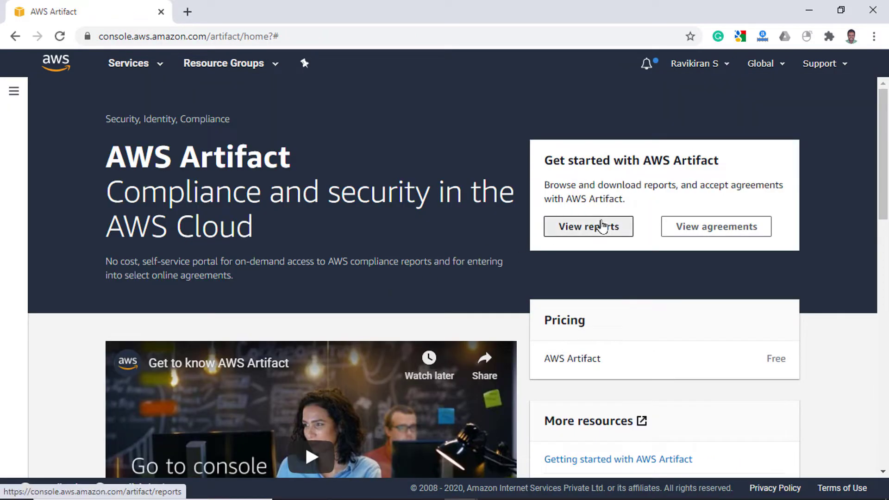
pyautogui.click(588, 226)
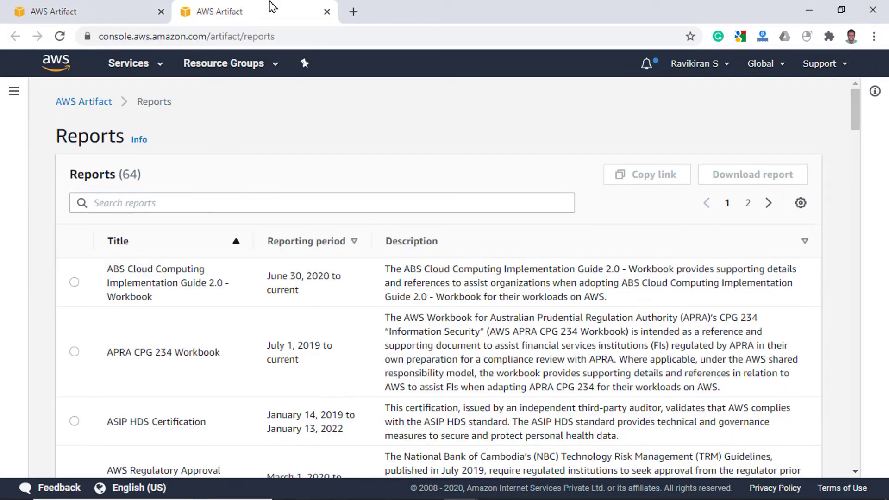
pyautogui.write('PCI')
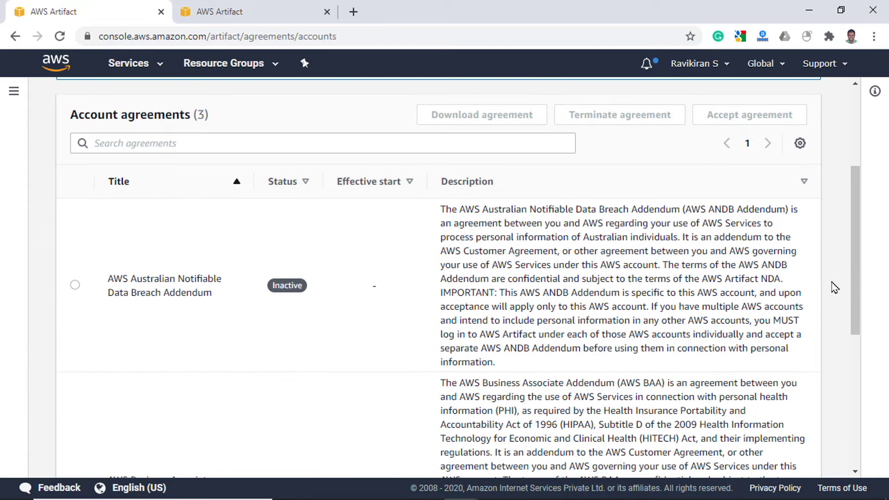
pyautogui.scroll(-3)
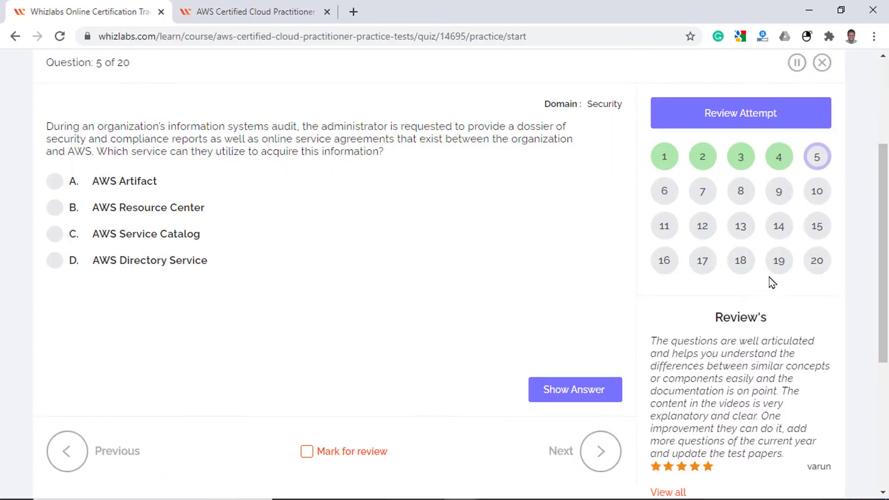
pyautogui.click(55, 181)
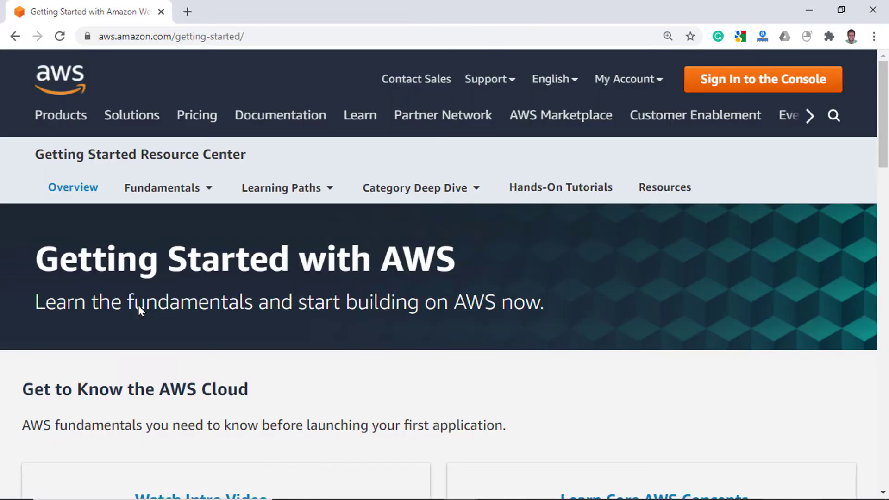
# Step: Skim down the Getting Started with AWS page and go back to the Management Console home
pyautogui.scroll(-3)
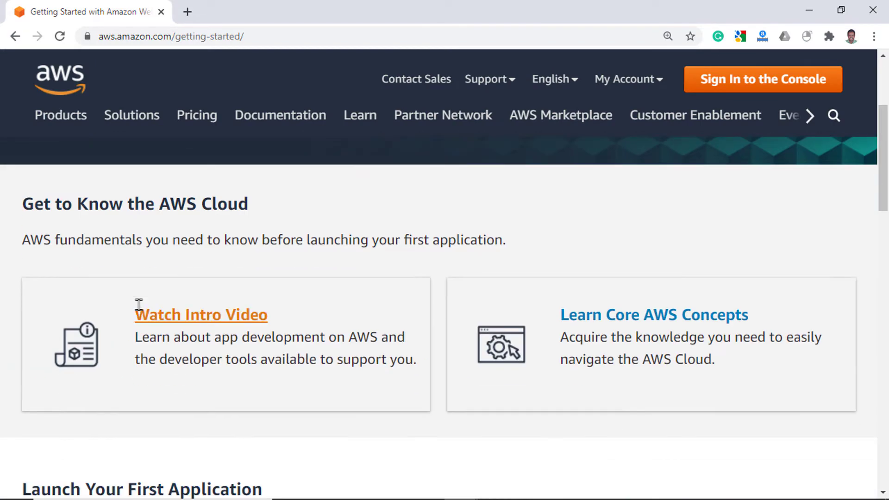
pyautogui.scroll(-3)
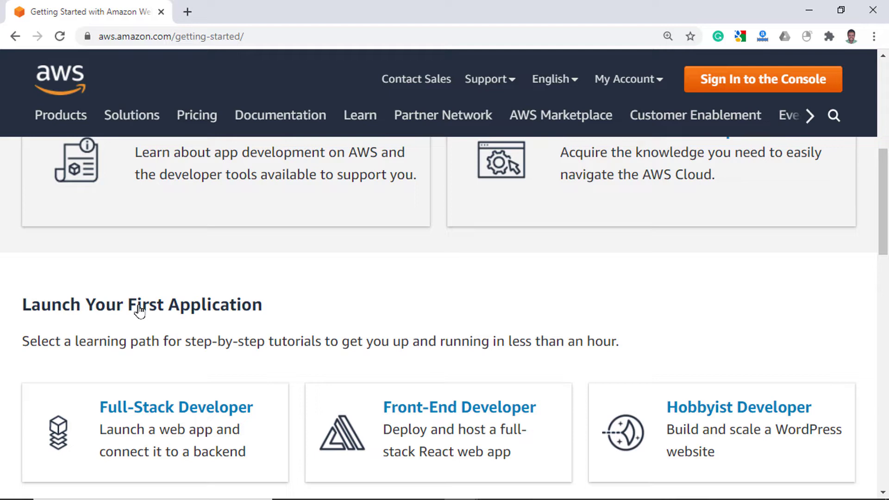
pyautogui.click(762, 79)
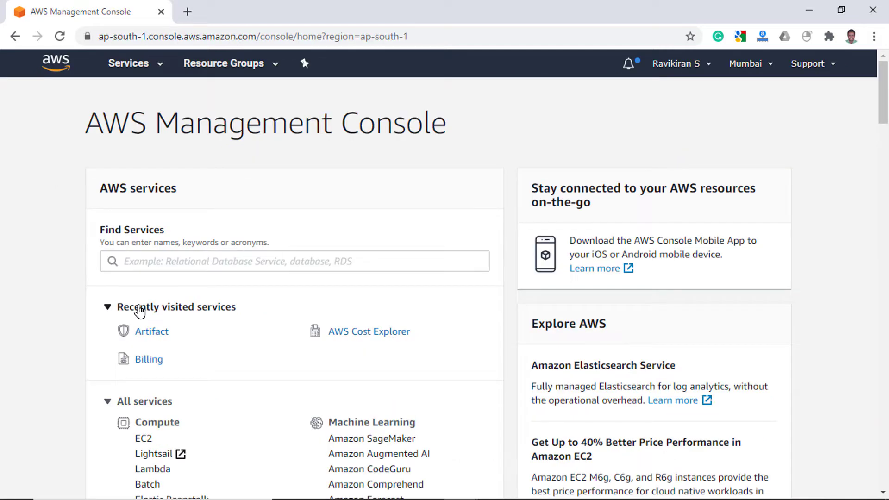
# Step: Search the console for 'service catalog' and open the Service Catalog service
pyautogui.click(294, 261)
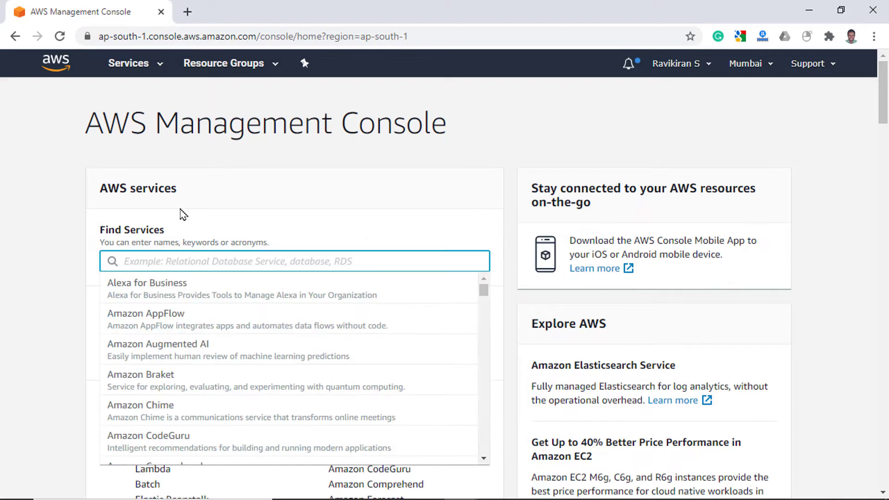
pyautogui.write('service catalog')
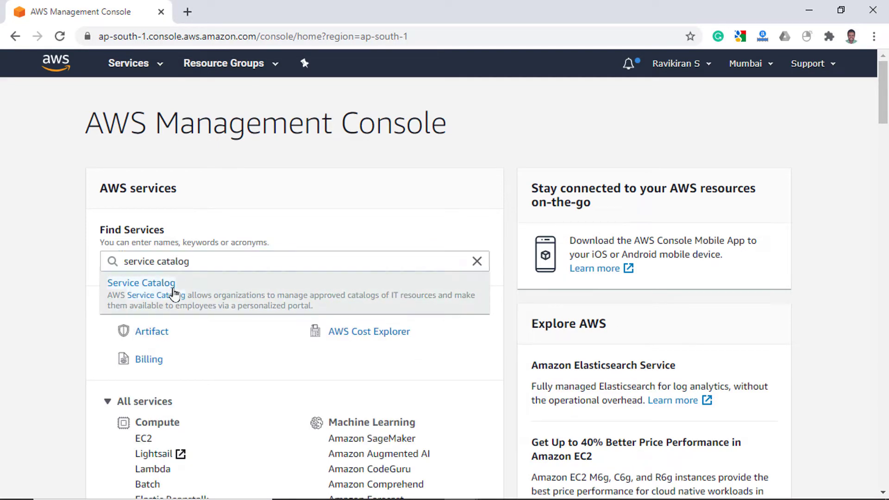
pyautogui.click(141, 283)
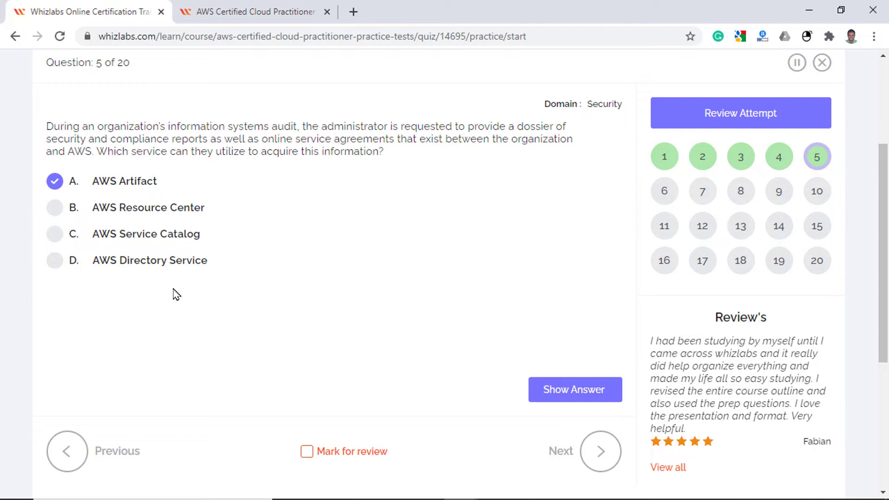
pyautogui.click(600, 451)
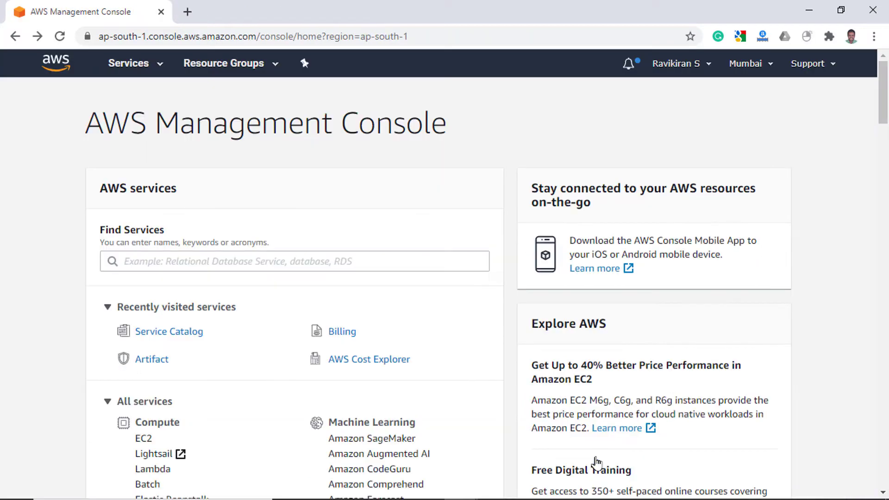
# Step: Find and open Amazon Inspector, skim its page, then go back to the console home
pyautogui.write('Inspec')
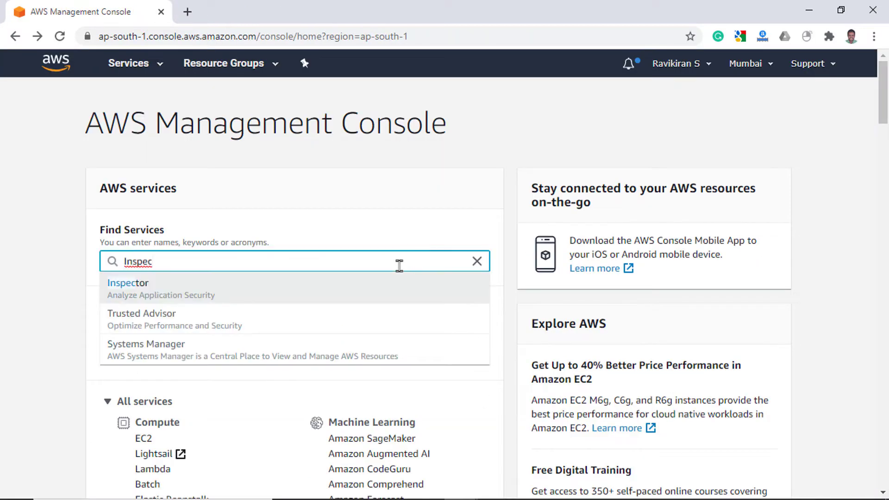
pyautogui.click(128, 288)
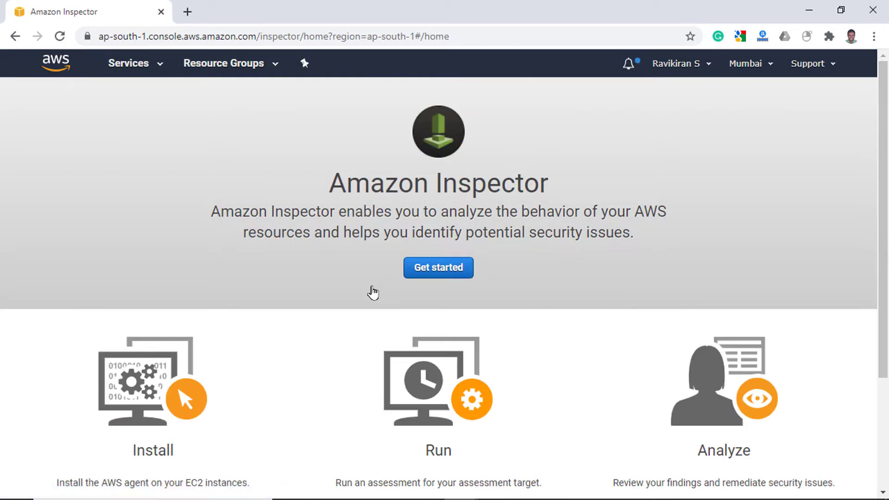
pyautogui.scroll(-3)
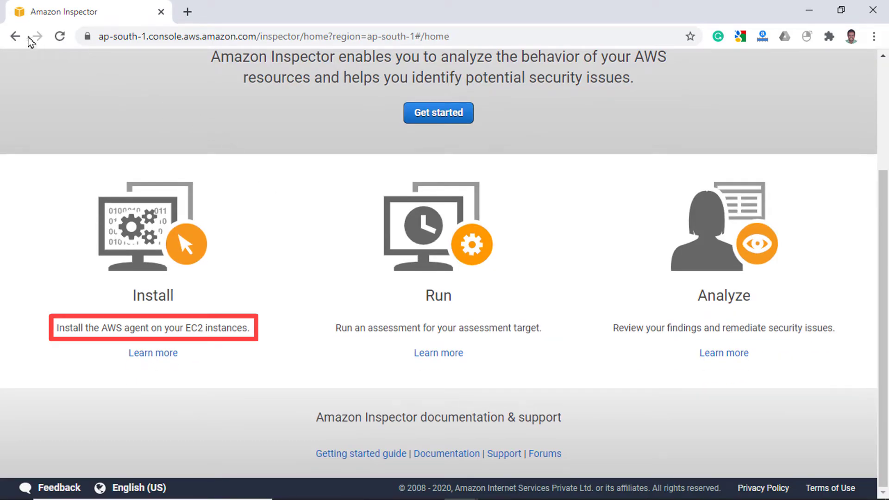
pyautogui.click(14, 36)
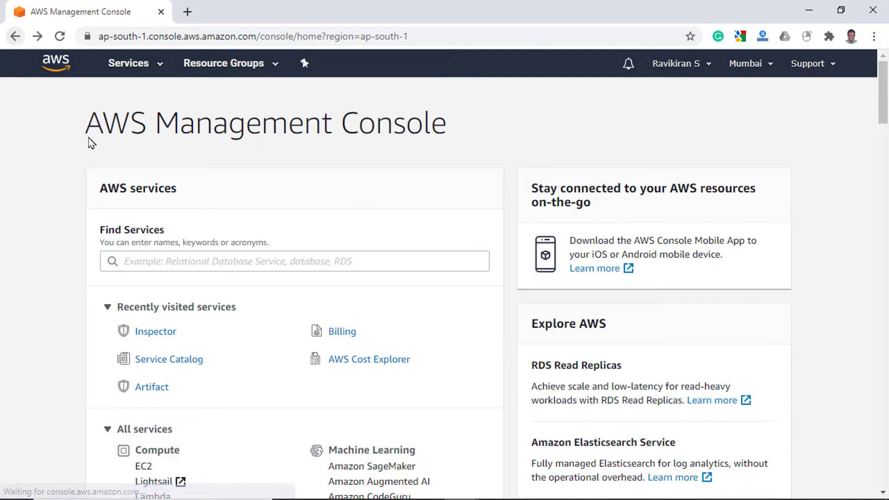
# Step: Find Trusted Advisor, view its Cost Optimization checks, then switch to Whizlabs question 6
pyautogui.click(293, 261)
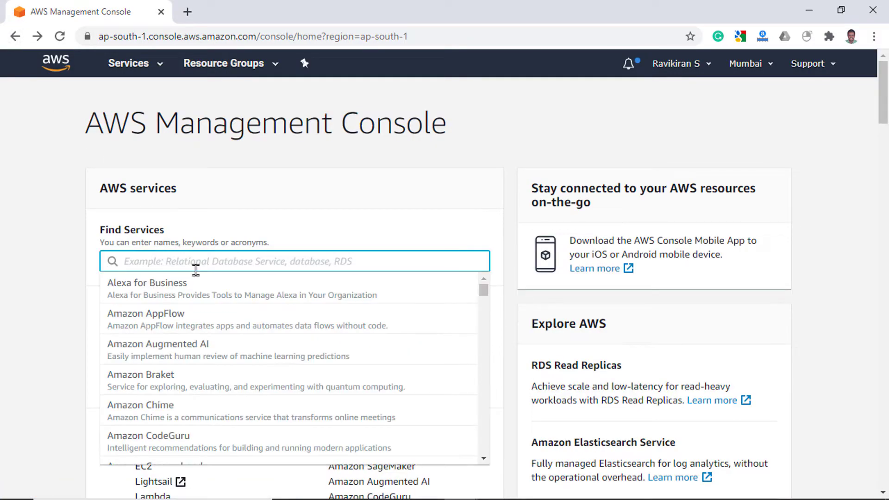
pyautogui.write('trusted')
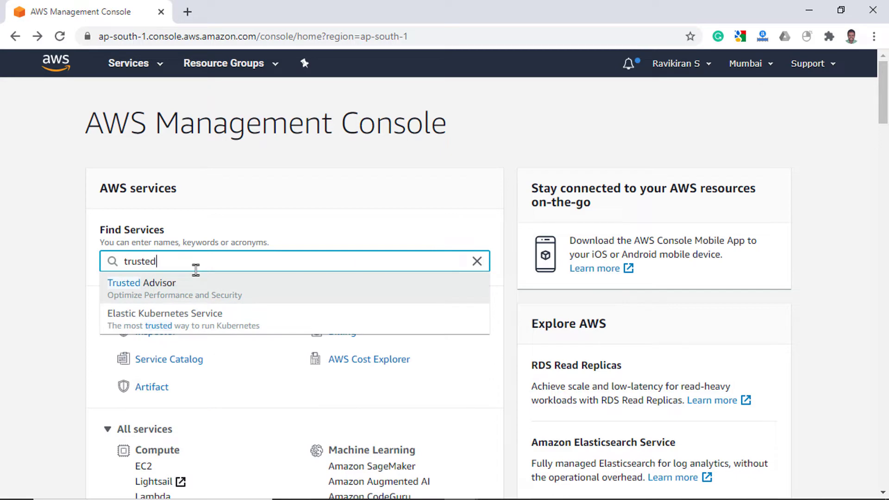
pyautogui.click(142, 283)
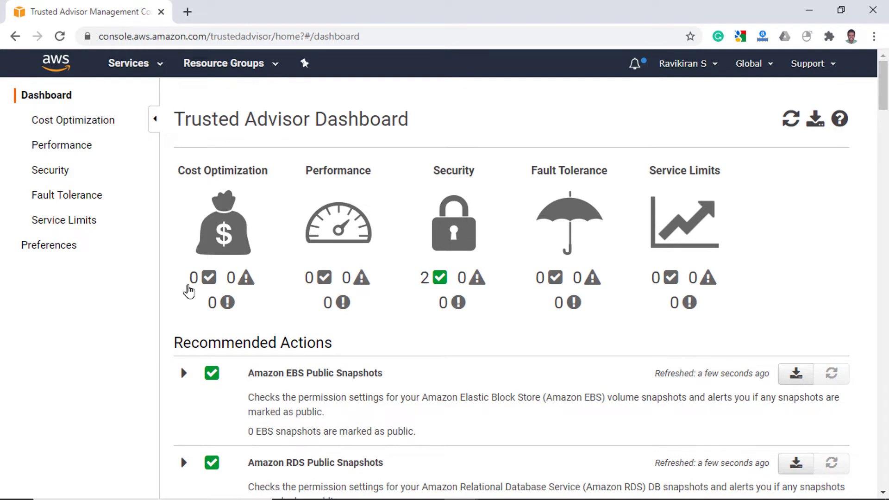
pyautogui.moveTo(226, 247)
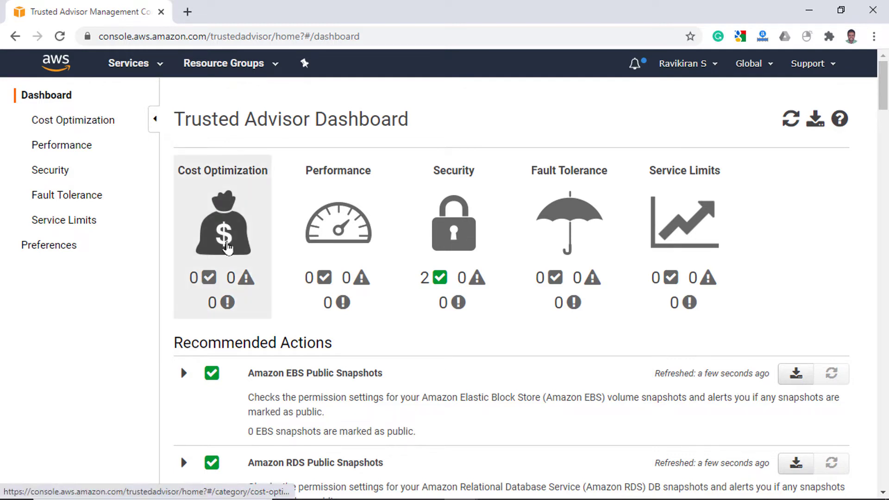
pyautogui.click(222, 222)
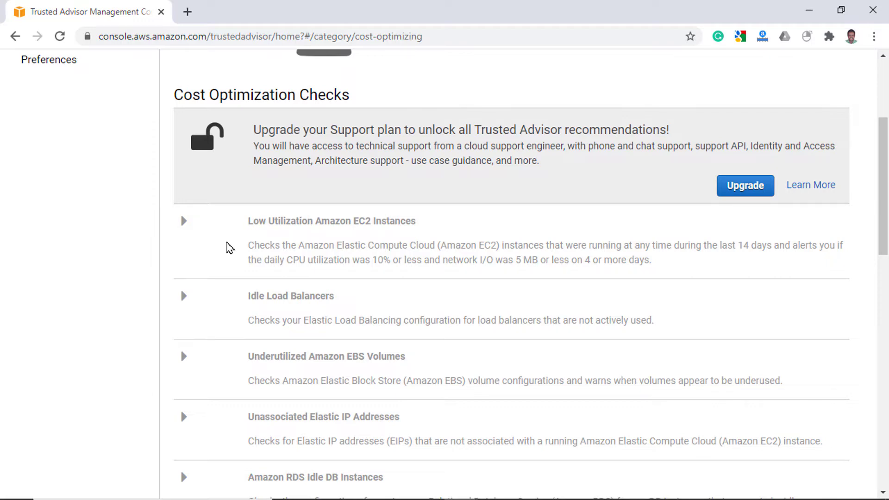
pyautogui.click(244, 11)
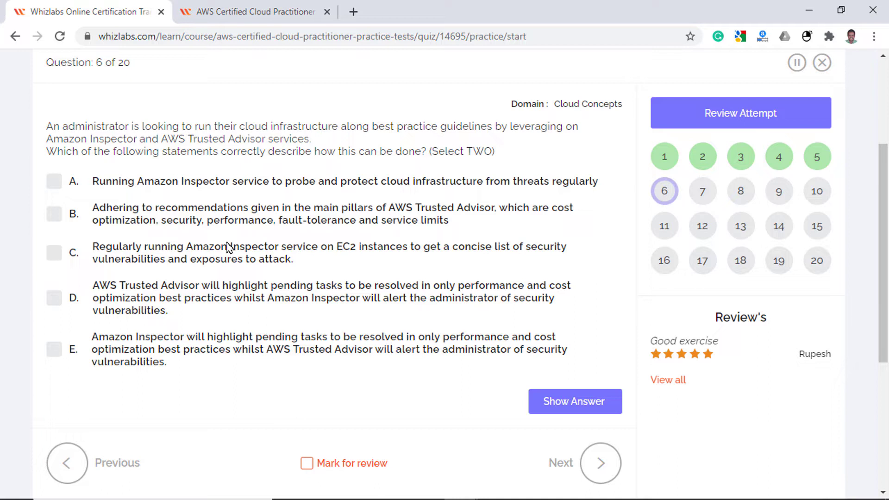
# Step: Check statements B and C as the answers to question 6
pyautogui.click(54, 214)
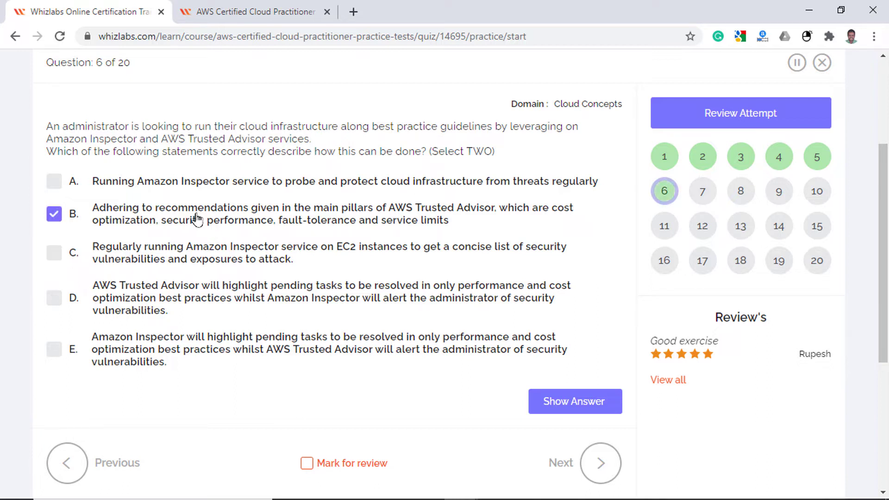
pyautogui.moveTo(196, 253)
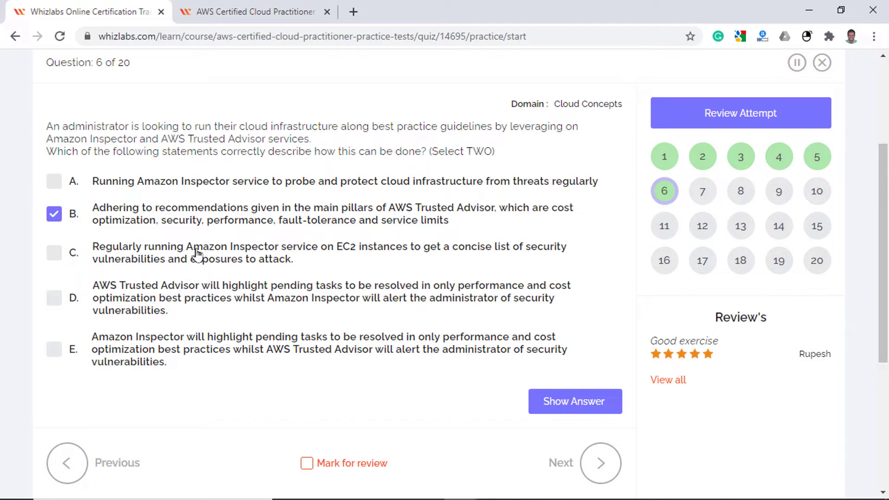
pyautogui.click(54, 252)
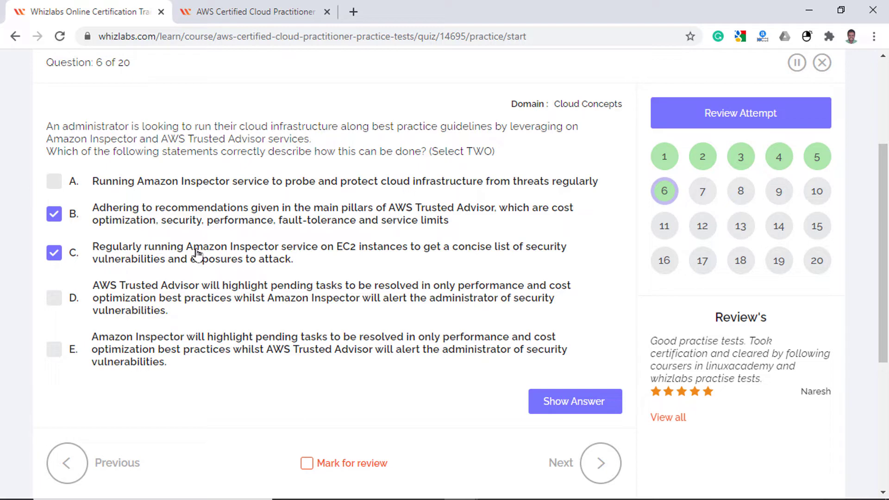
# Step: Review the Route 53 page on DNS changes and the 24–48 hour TTL note, then return to question 7
pyautogui.click(600, 452)
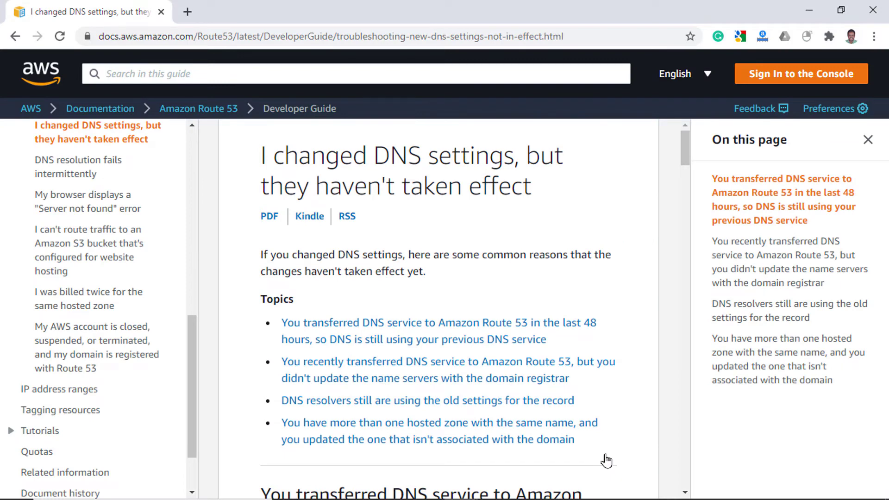
pyautogui.scroll(-3)
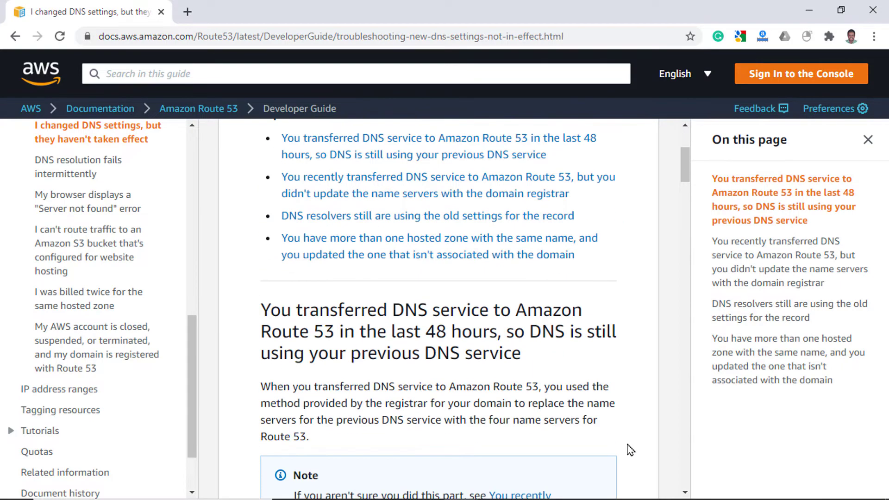
pyautogui.scroll(-3)
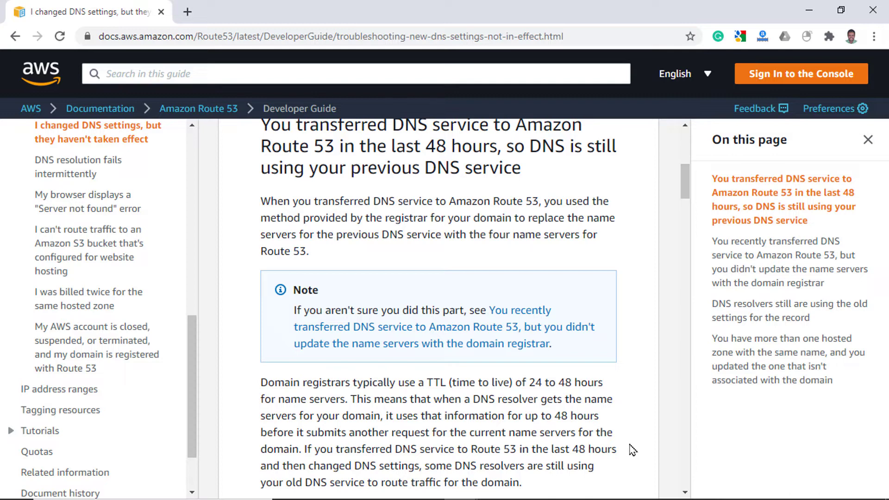
pyautogui.click(252, 11)
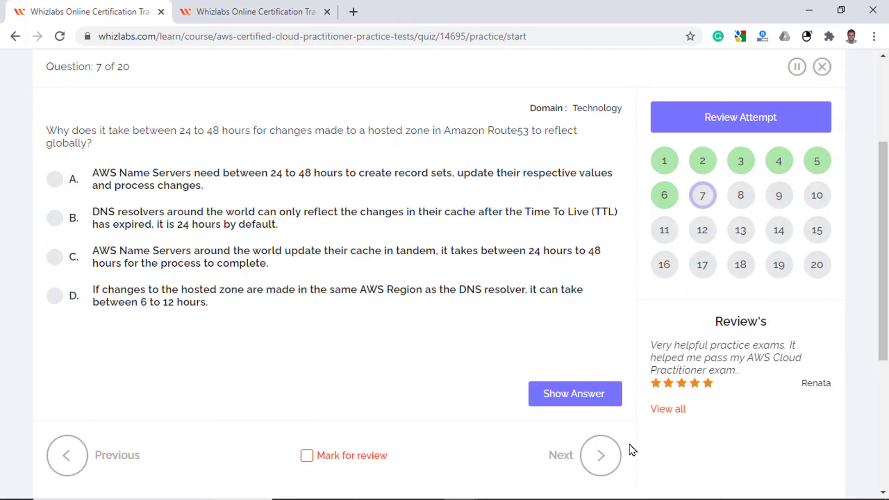
# Step: Answer question 7 with the DNS resolvers TTL option B and move on to question 8
pyautogui.click(55, 217)
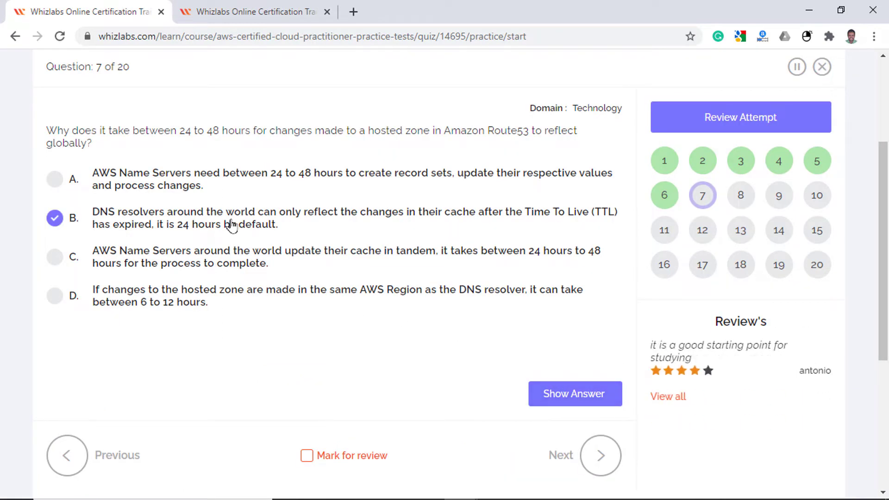
pyautogui.moveTo(576, 428)
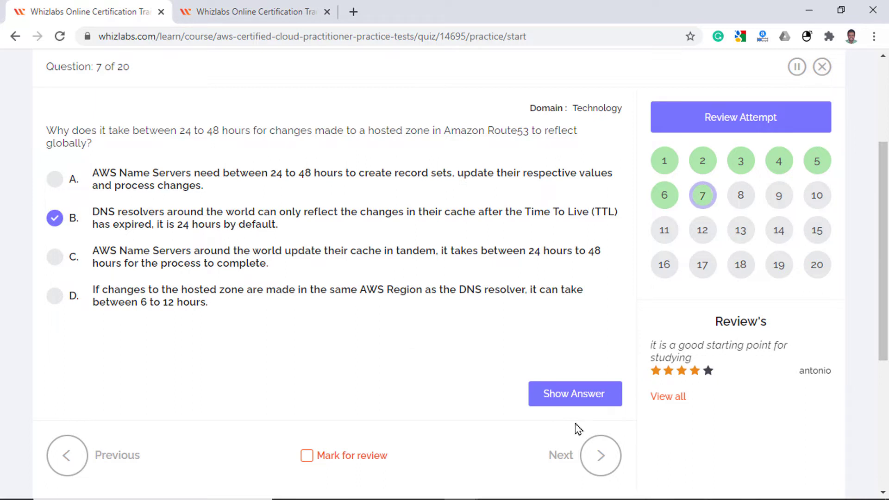
pyautogui.click(329, 178)
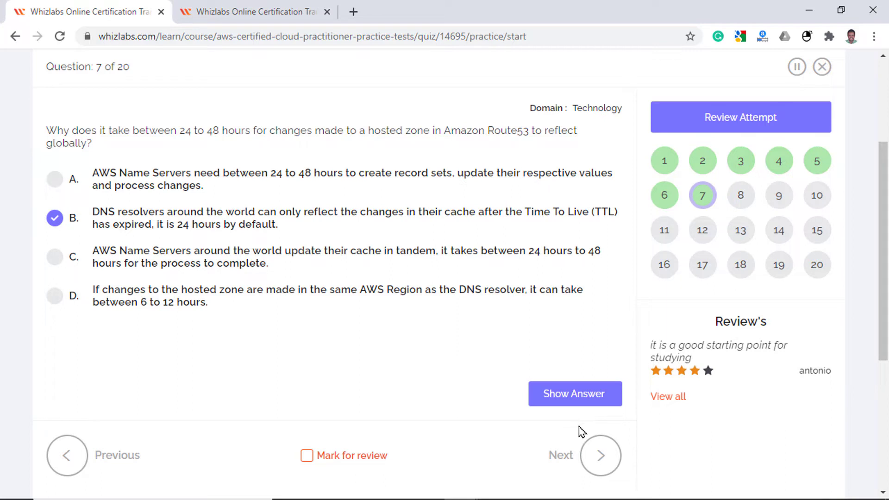
pyautogui.click(600, 455)
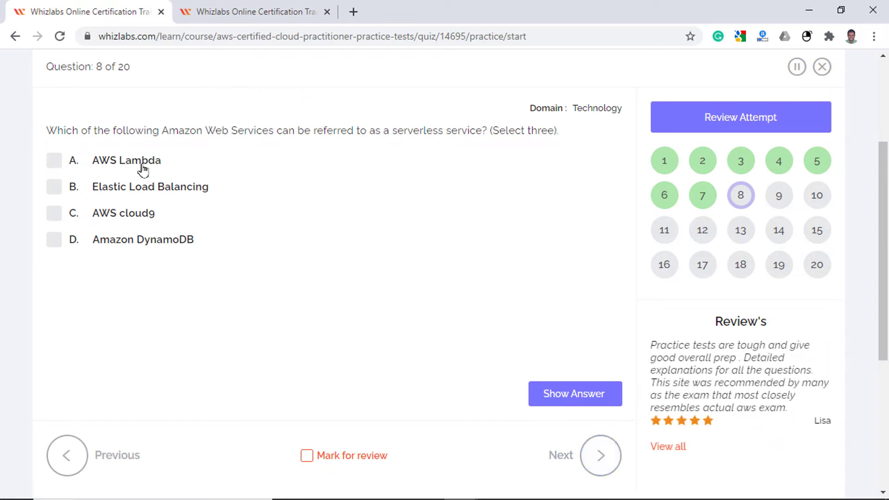
# Step: Tick AWS Lambda as a serverless service on question 8
pyautogui.click(54, 160)
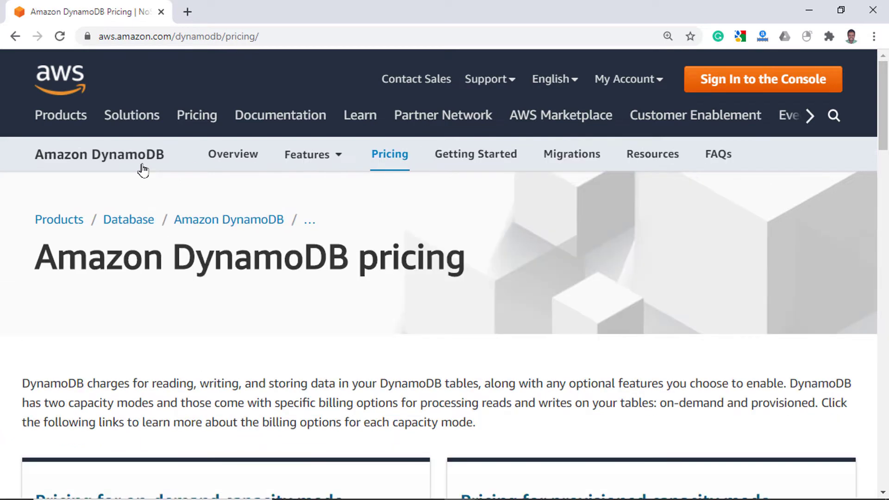
# Step: Review DynamoDB and Elastic Load Balancing pricing, then return to question 8
pyautogui.scroll(-3)
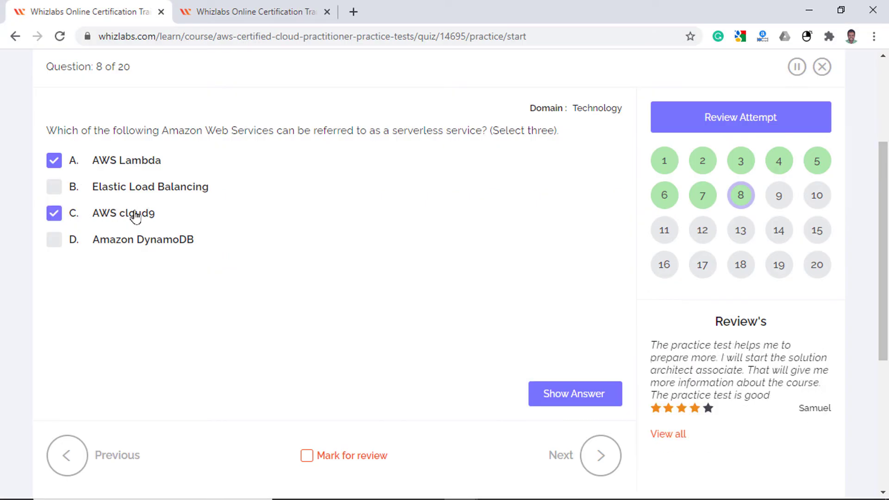
pyautogui.click(54, 239)
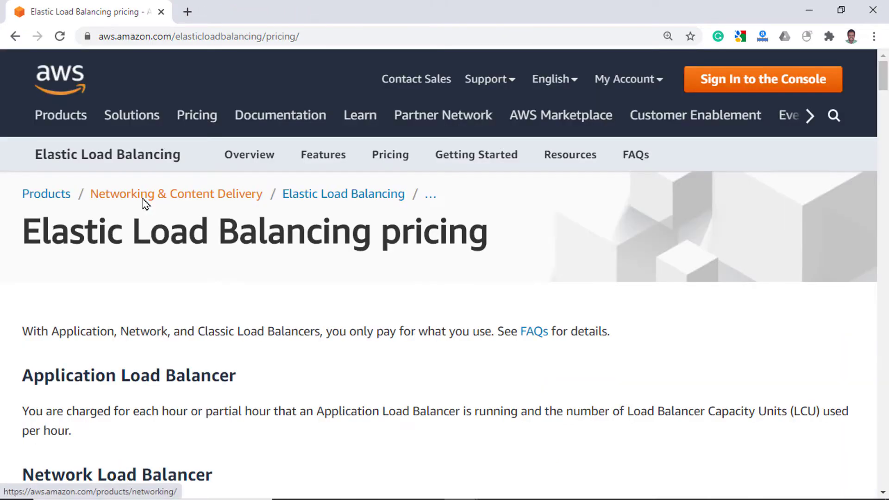
pyautogui.scroll(-3)
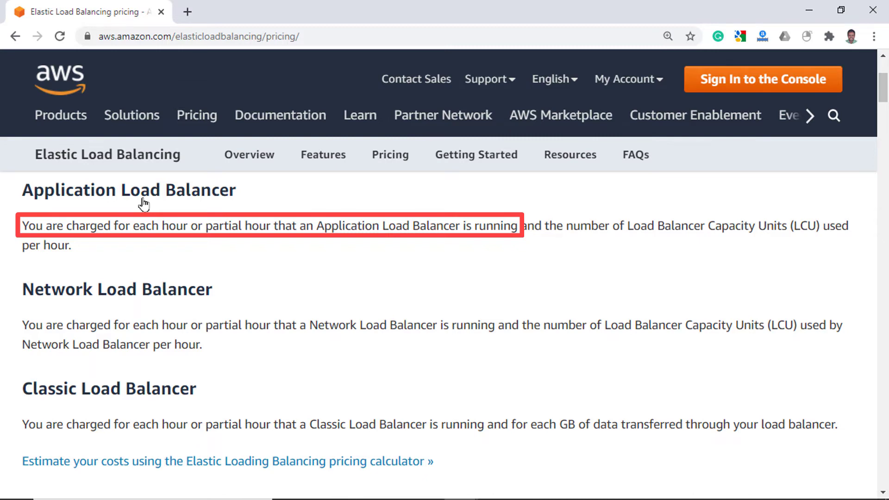
pyautogui.click(246, 11)
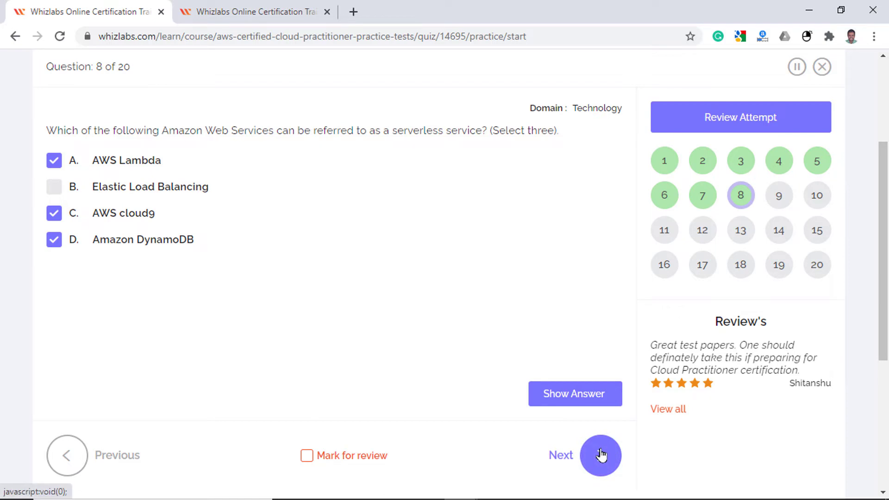
# Step: Advance to question 9, scroll the EC2 pricing On-Demand, Spot and Reserved sections, and return to the quiz
pyautogui.click(599, 455)
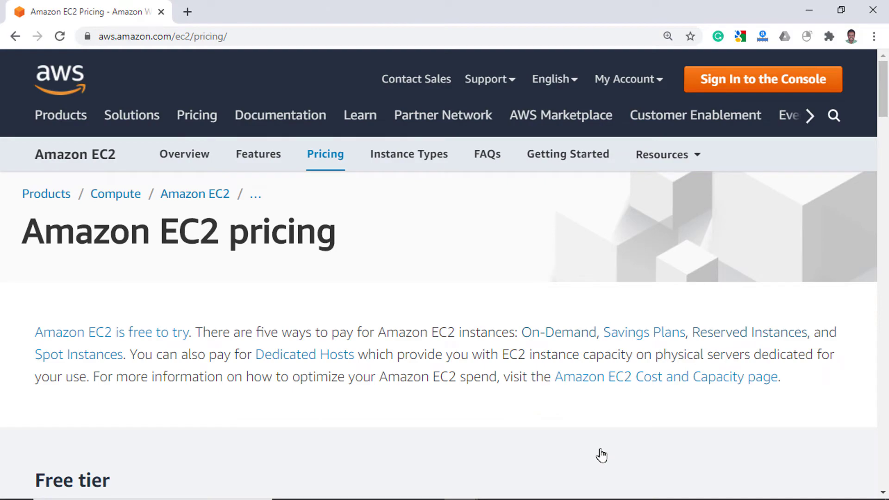
pyautogui.scroll(-3)
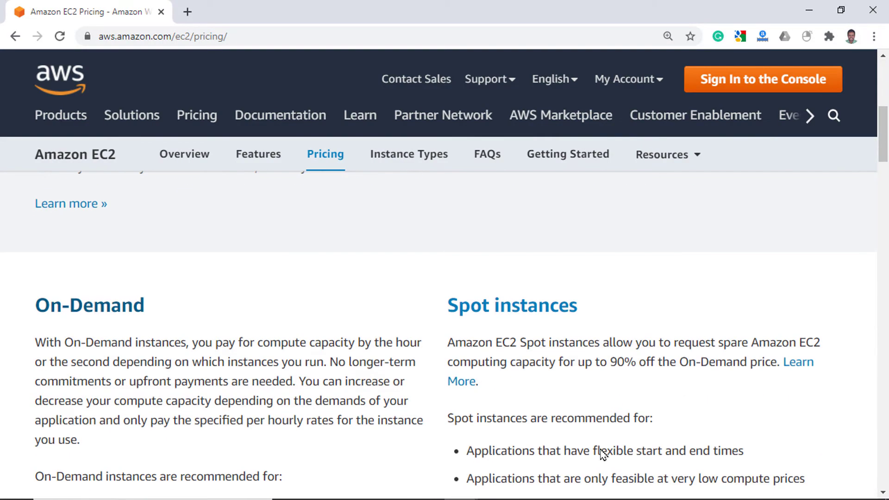
pyautogui.scroll(-3)
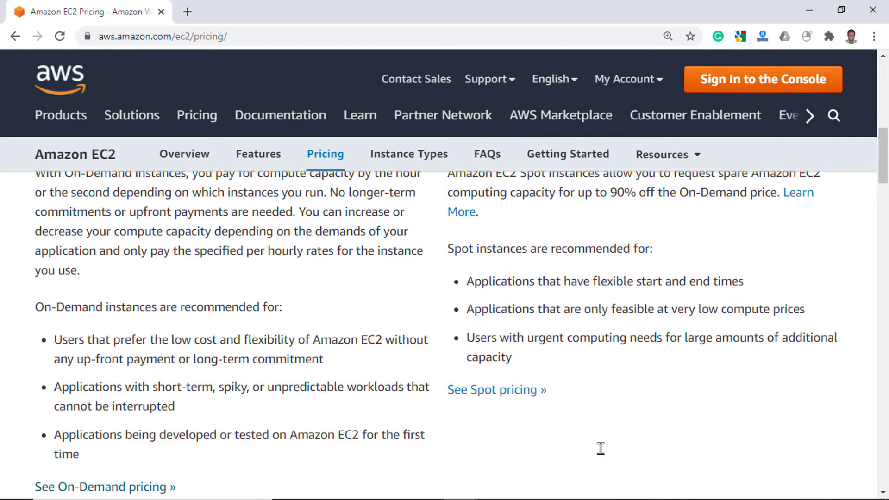
pyautogui.scroll(-3)
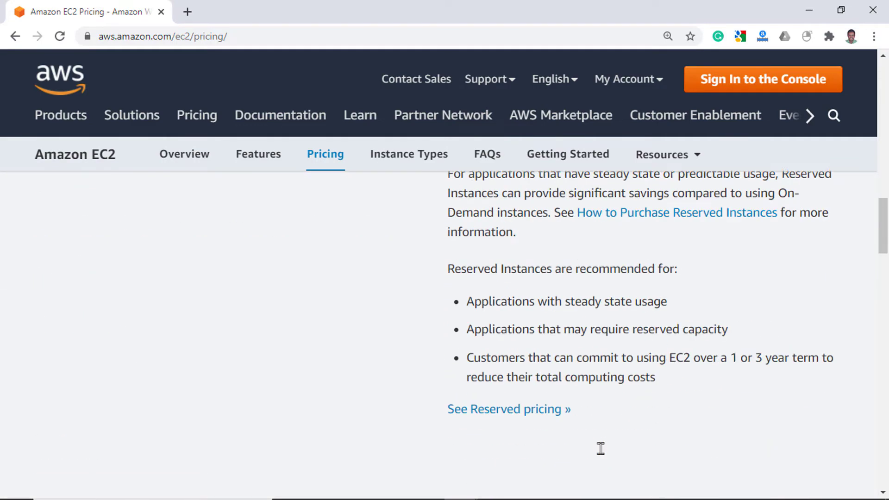
pyautogui.click(249, 11)
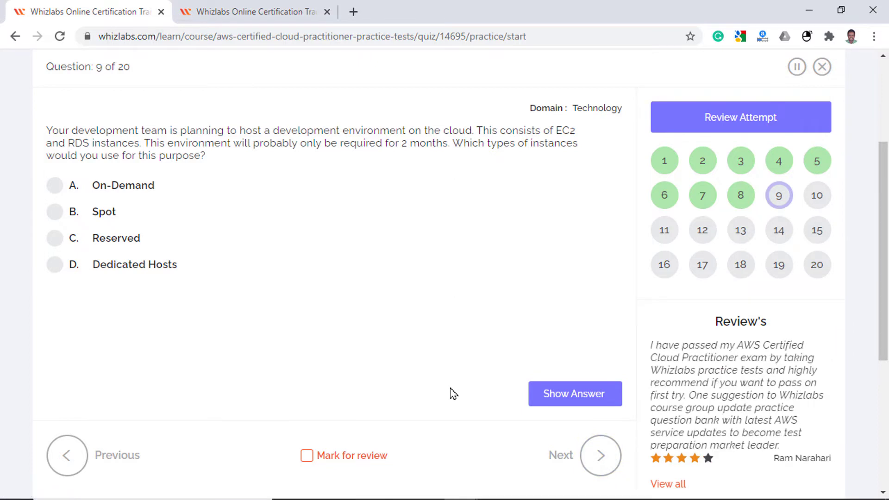
# Step: Open the EC2 pricing options and scroll to the Reserved Instances 1- or 3-year commitment notes
pyautogui.click(55, 185)
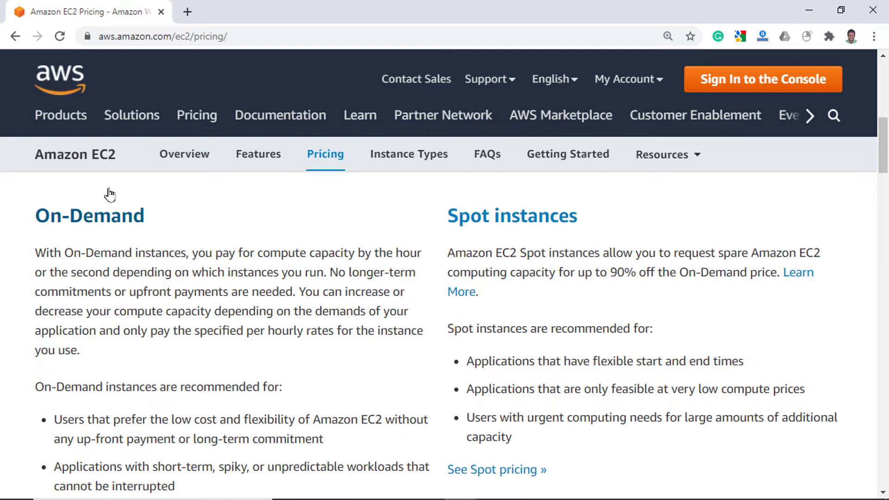
pyautogui.scroll(-3)
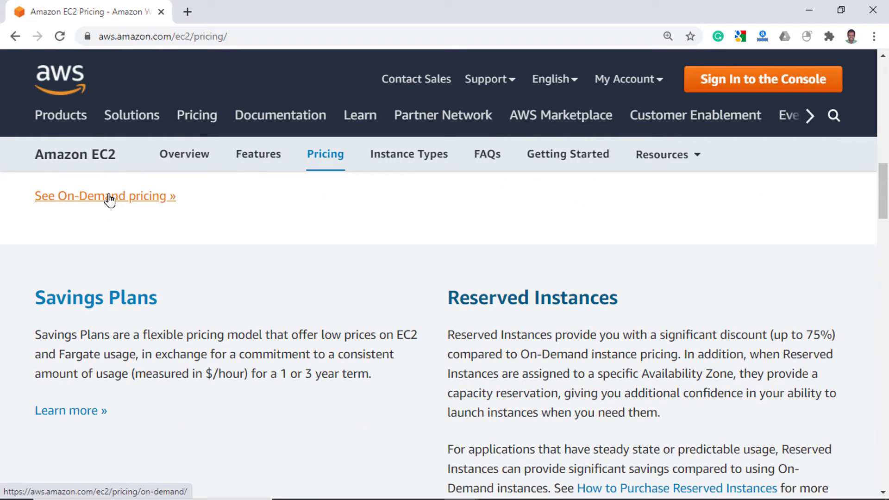
pyautogui.scroll(-3)
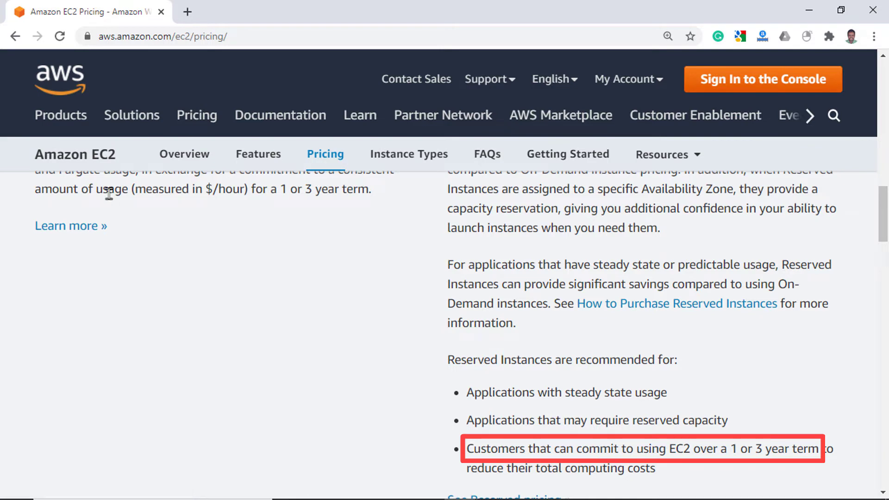
pyautogui.scroll(-3)
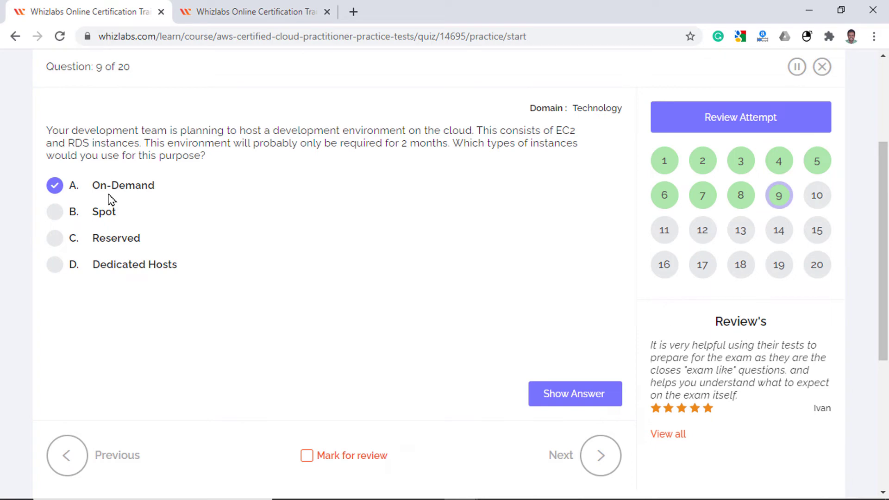
# Step: Select option B, flexible data model and single-digit millisecond latency, for question 10 on DynamoDB
pyautogui.click(600, 455)
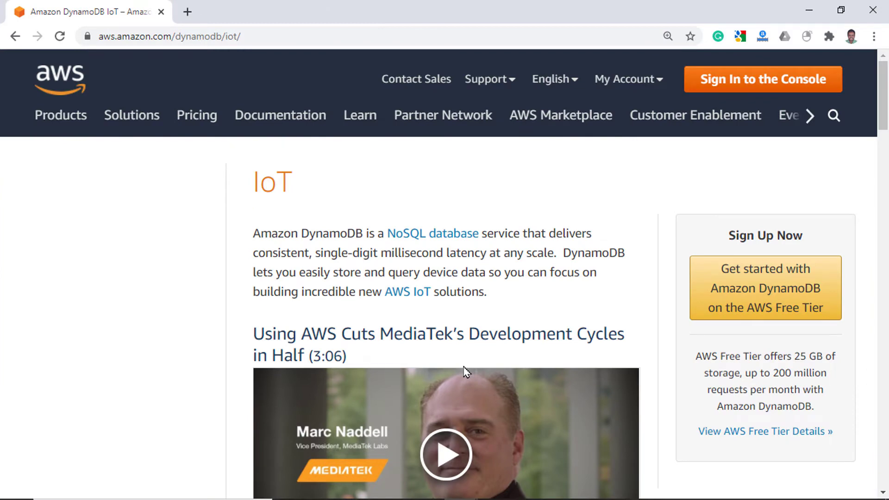
pyautogui.click(254, 12)
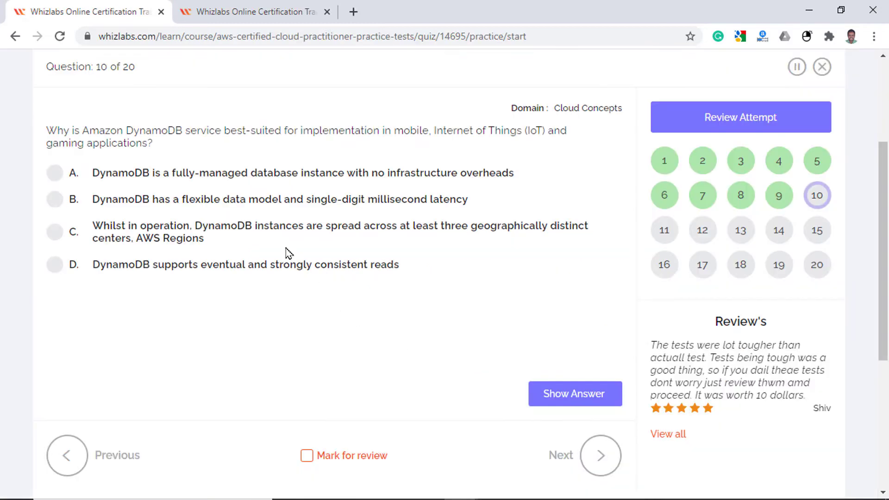
pyautogui.click(54, 199)
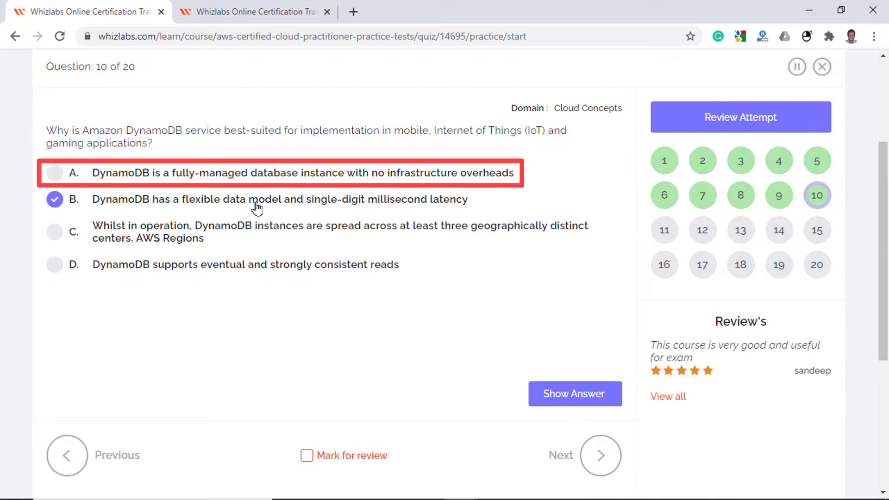
pyautogui.moveTo(546, 421)
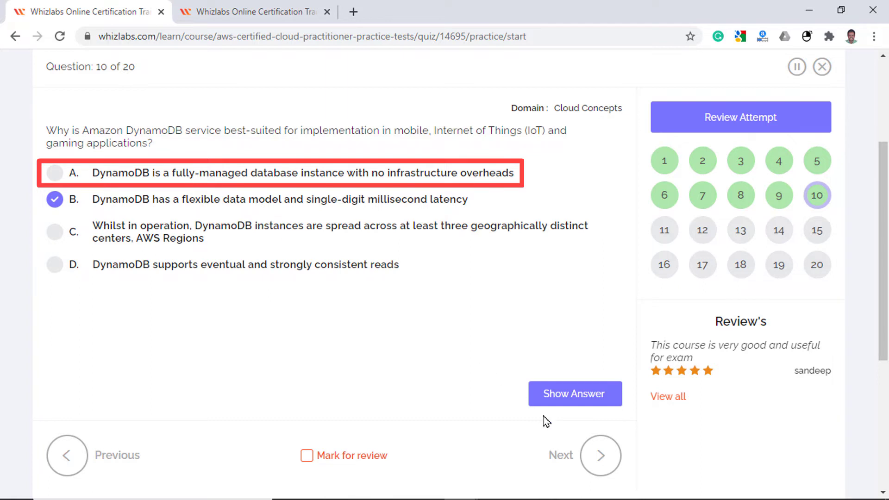
# Step: Advance to question 11 on managing multiple AWS accounts with efficient costing
pyautogui.click(600, 456)
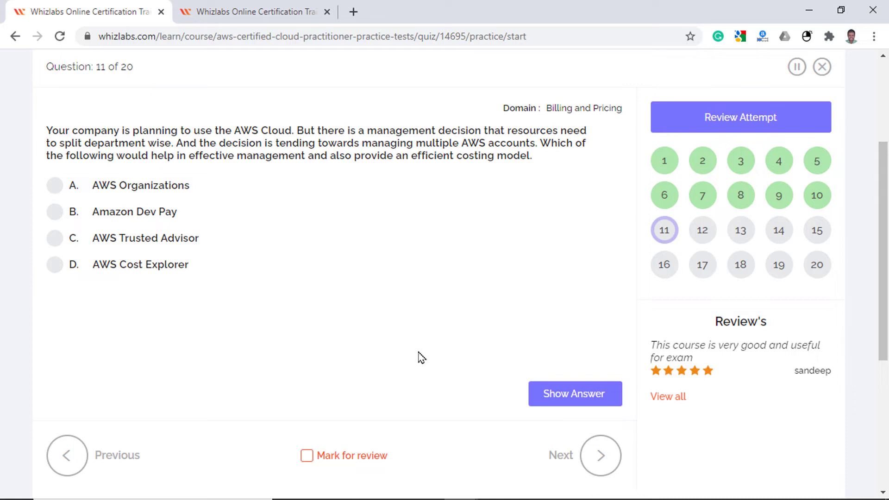
# Step: Compare Amazon DevPay, then select option A, AWS Organizations, for question 11
pyautogui.click(140, 264)
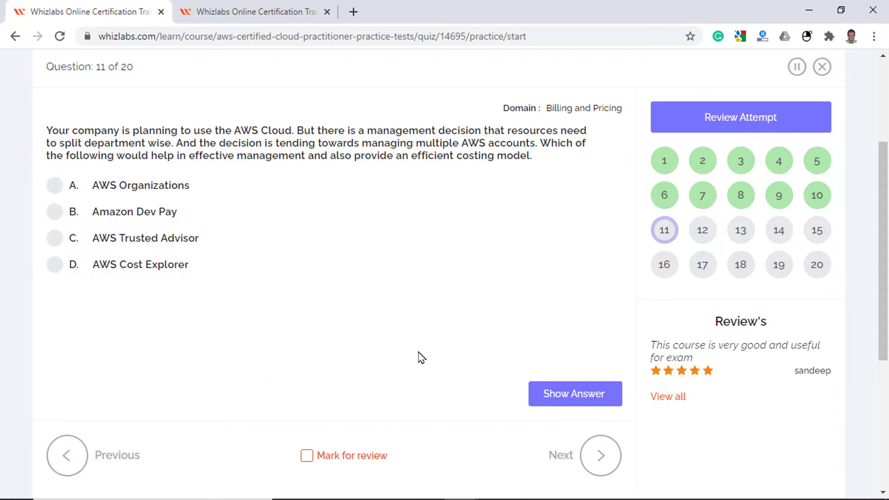
pyautogui.click(146, 238)
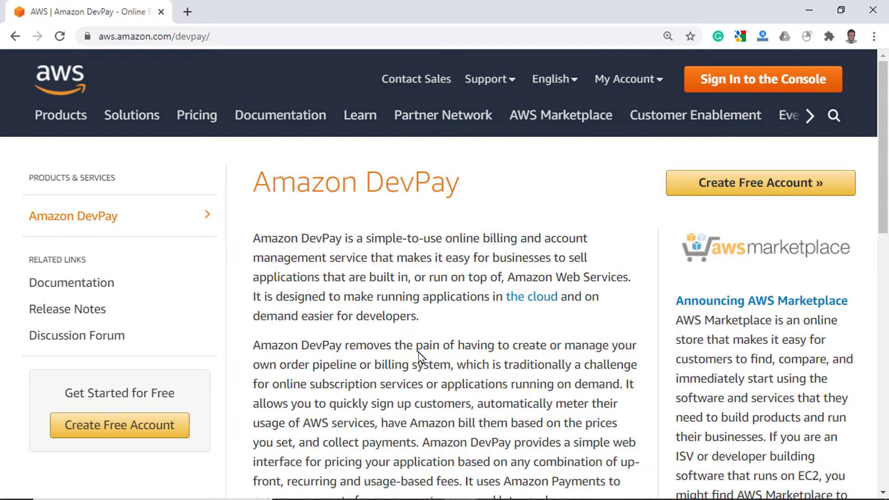
pyautogui.click(249, 11)
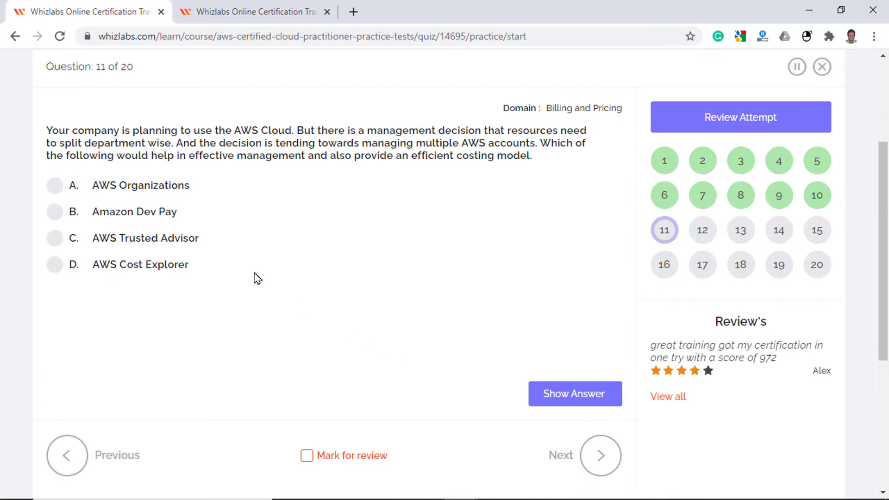
pyautogui.click(54, 185)
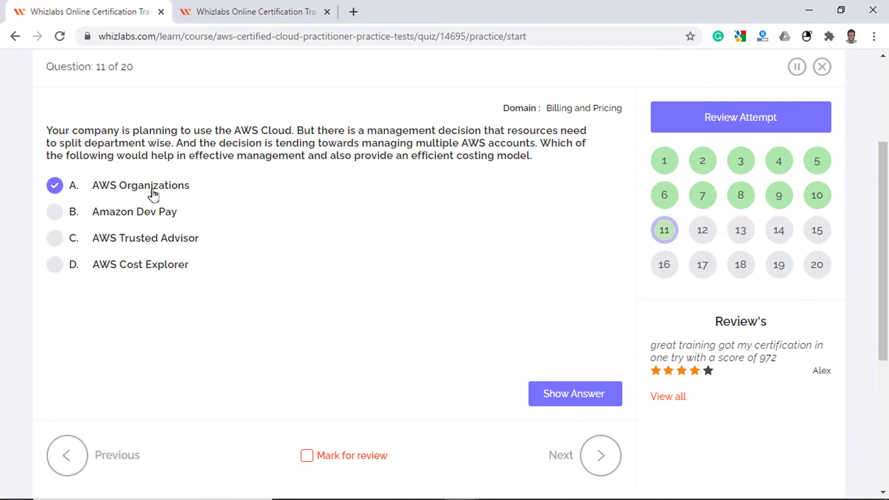
# Step: Check the AWS Organizations product page and advance to question 12
pyautogui.click(252, 11)
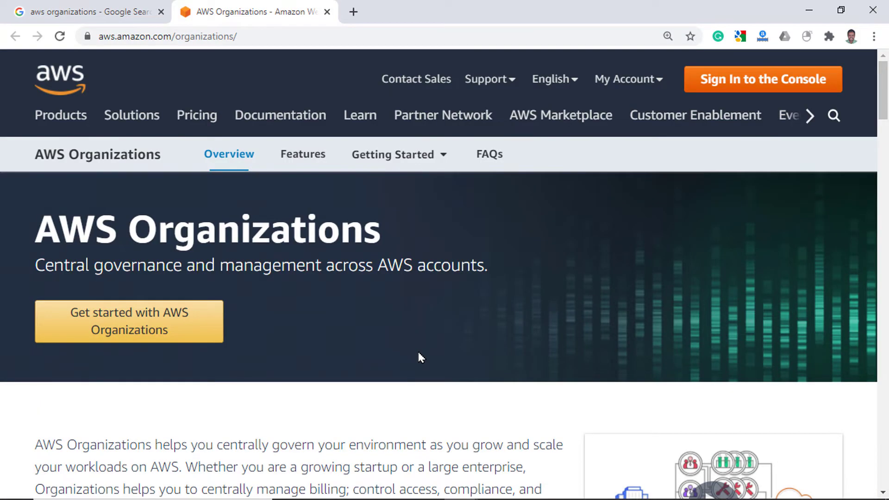
pyautogui.scroll(-3)
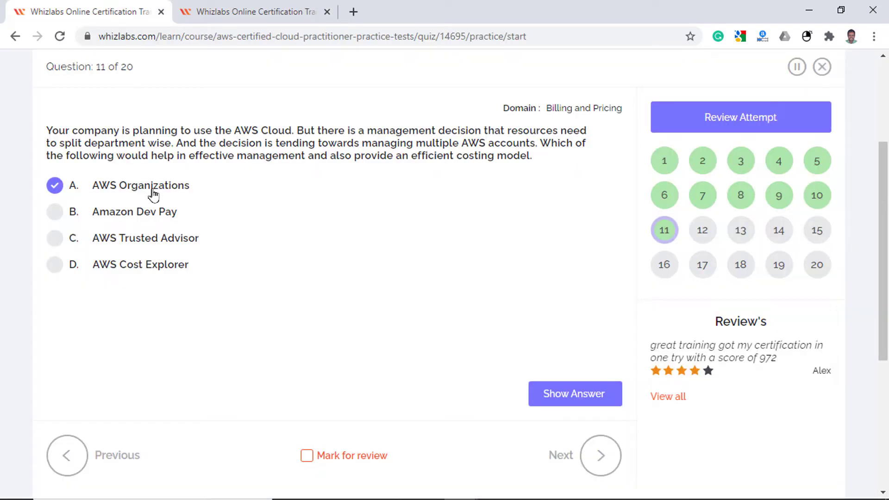
pyautogui.click(599, 456)
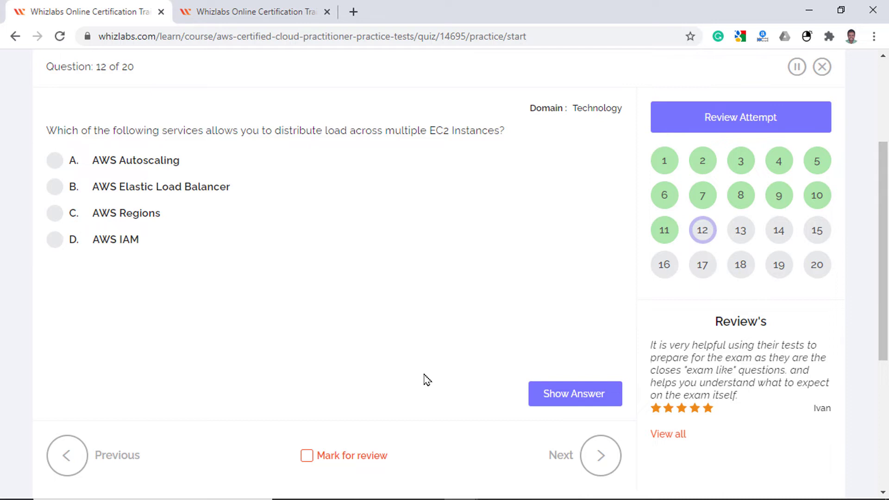
# Step: Select option B, AWS Elastic Load Balancer, for question 12 on distributing EC2 load
pyautogui.click(160, 186)
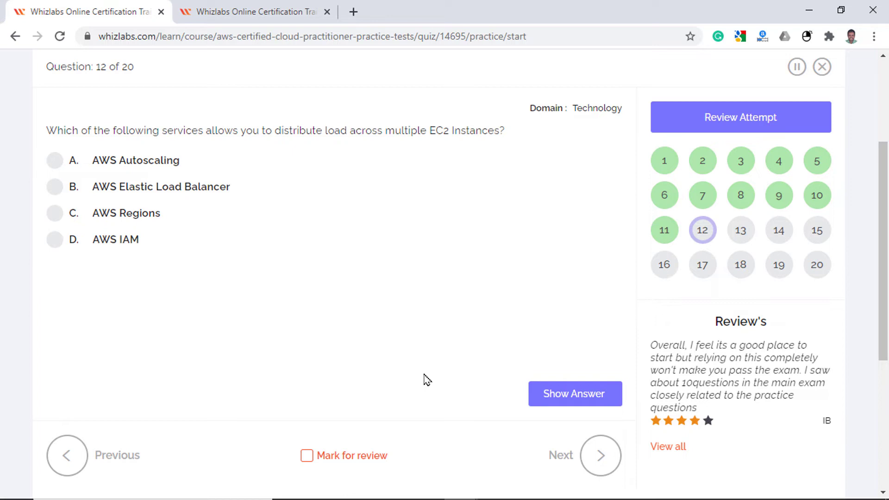
pyautogui.click(127, 213)
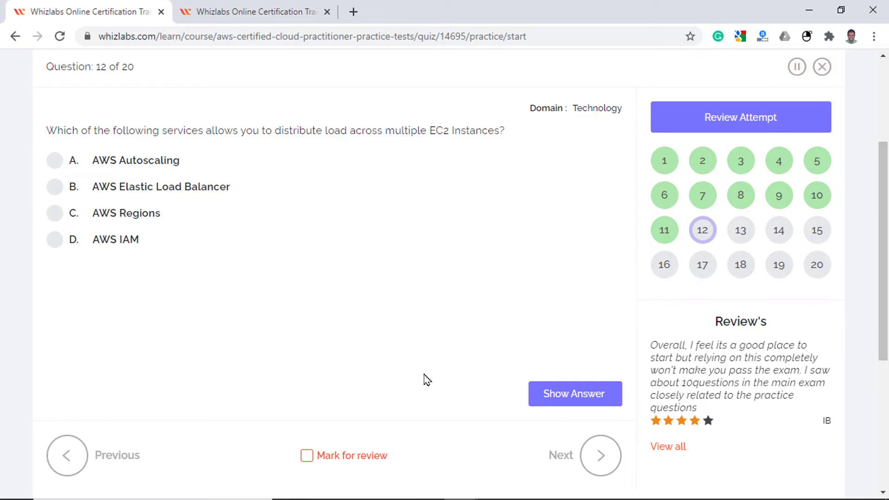
pyautogui.click(54, 186)
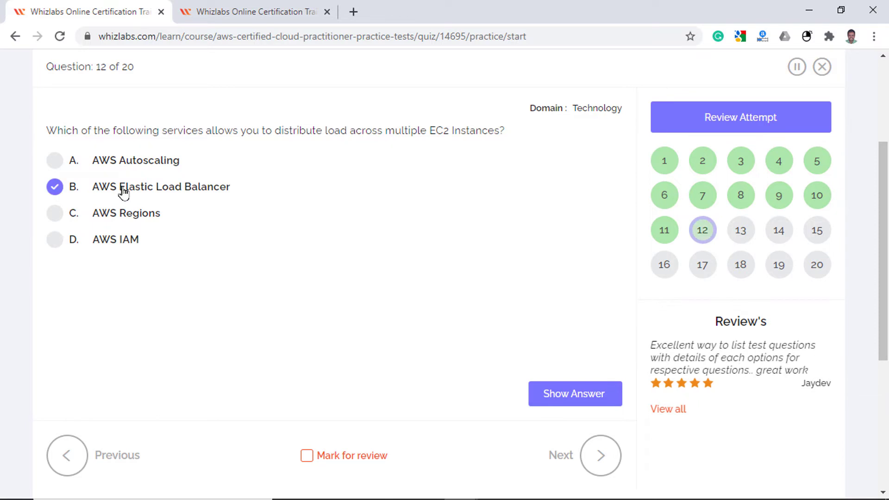
# Step: View the IAM diagram, answer question 13 with AWS IAM Roles, and advance to question 14
pyautogui.click(600, 455)
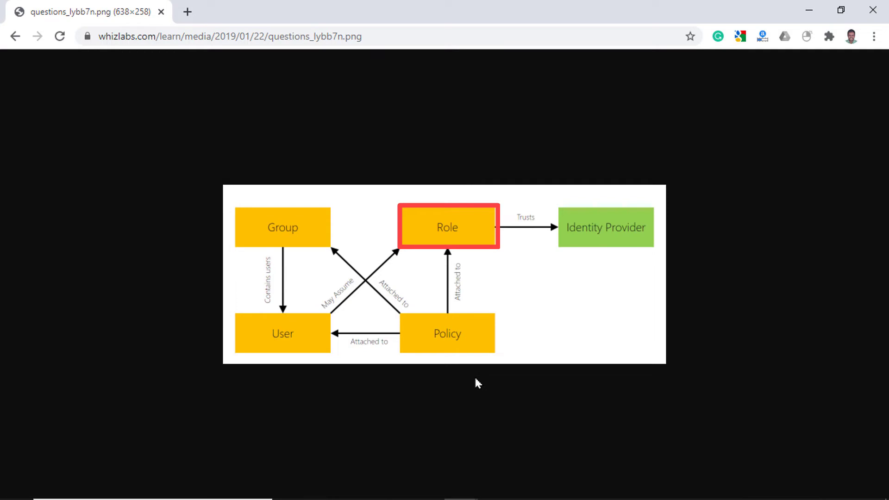
pyautogui.click(446, 227)
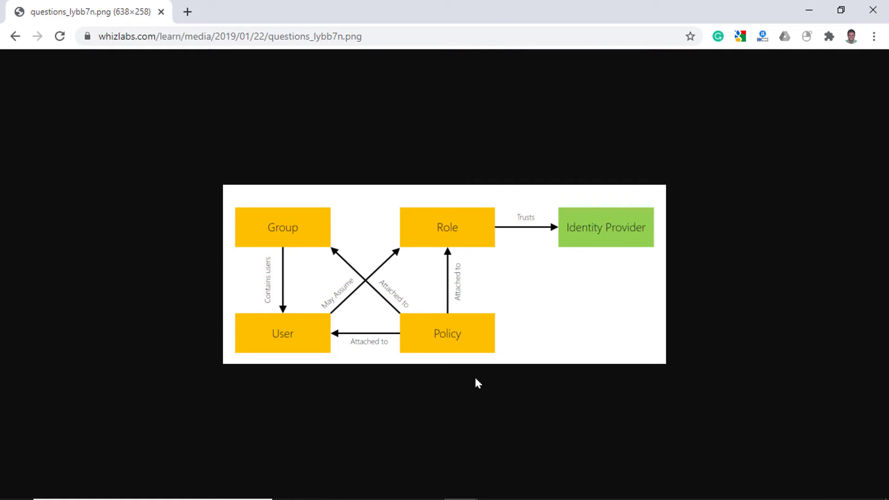
pyautogui.click(249, 11)
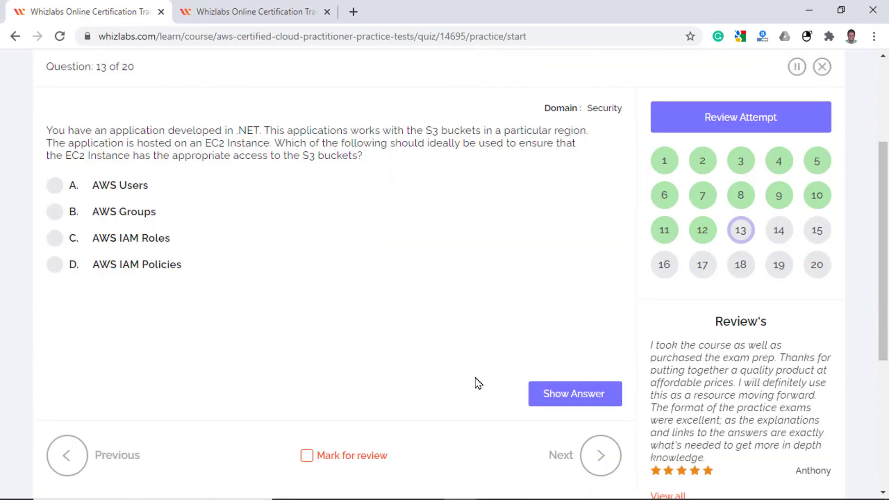
pyautogui.moveTo(121, 243)
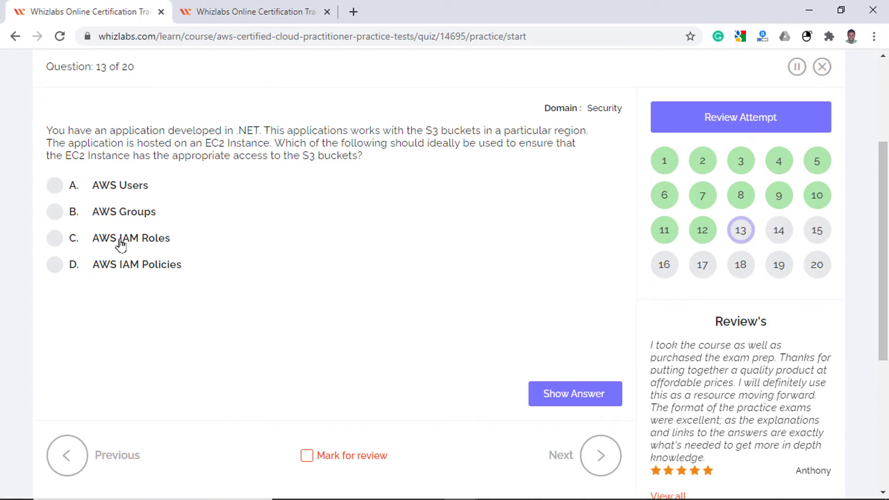
pyautogui.click(600, 456)
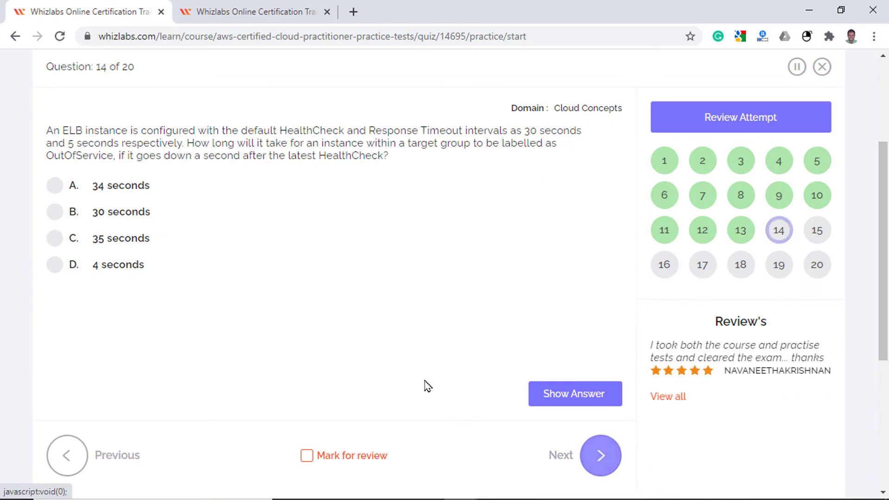
pyautogui.moveTo(417, 377)
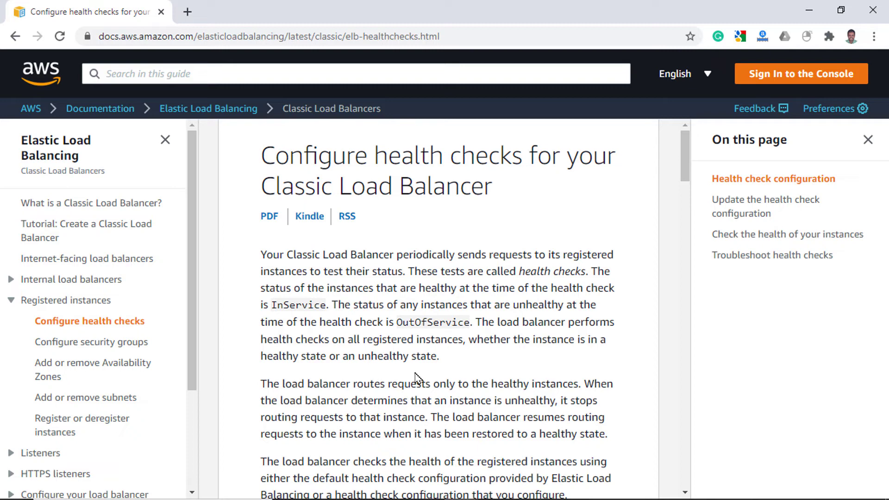
pyautogui.click(249, 11)
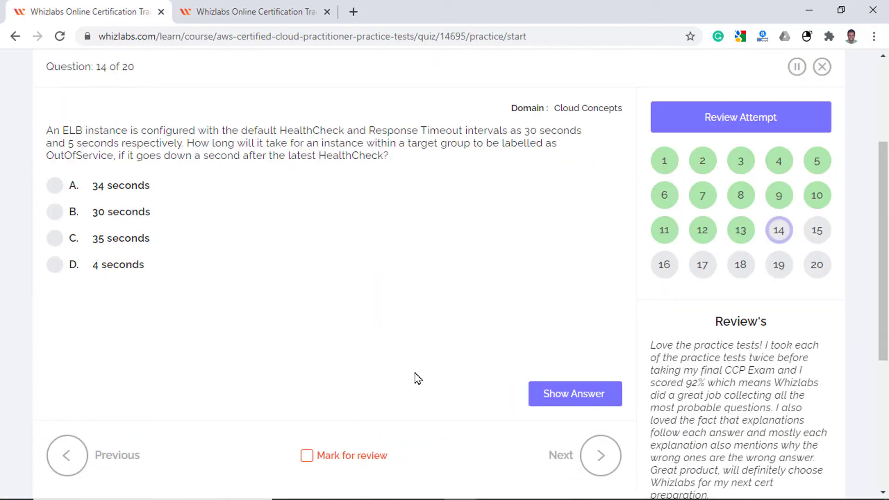
# Step: Select option A, 34 seconds, for the ELB health-check question and advance to question 15
pyautogui.click(55, 185)
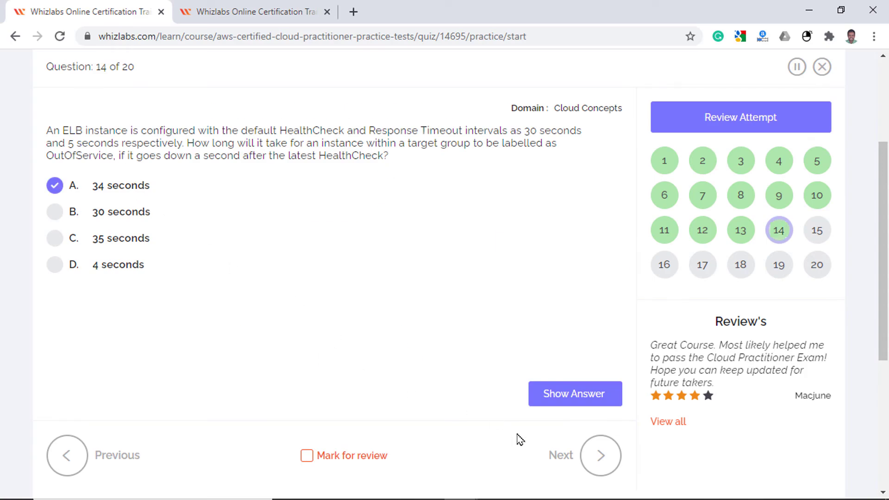
pyautogui.click(599, 456)
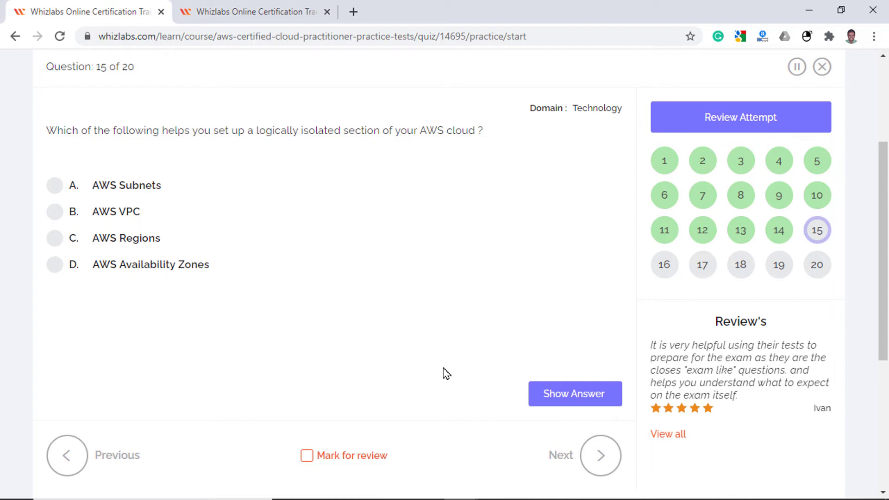
# Step: Consult the Regions and Availability Zones docs, then select option B, AWS VPC, for question 15
pyautogui.click(574, 393)
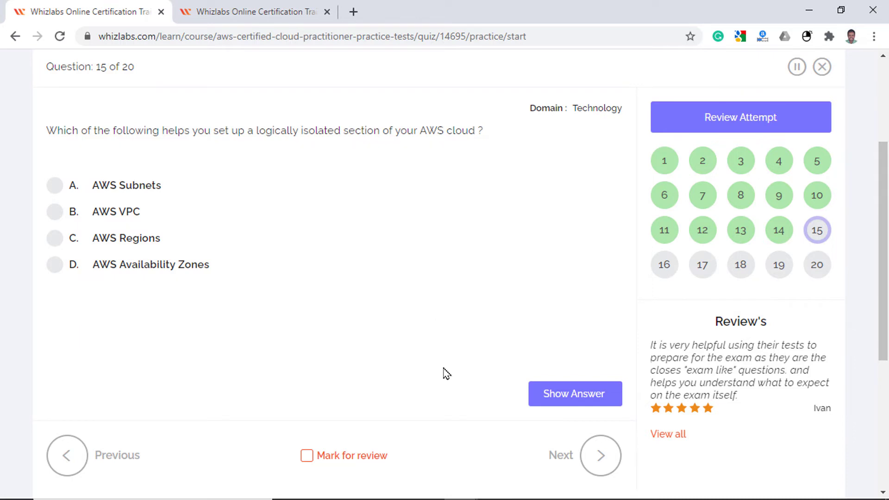
pyautogui.click(54, 211)
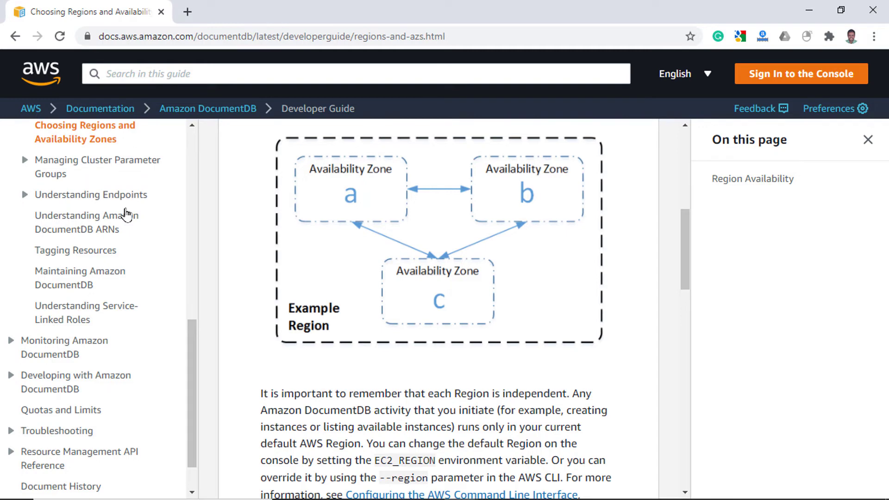
pyautogui.click(251, 12)
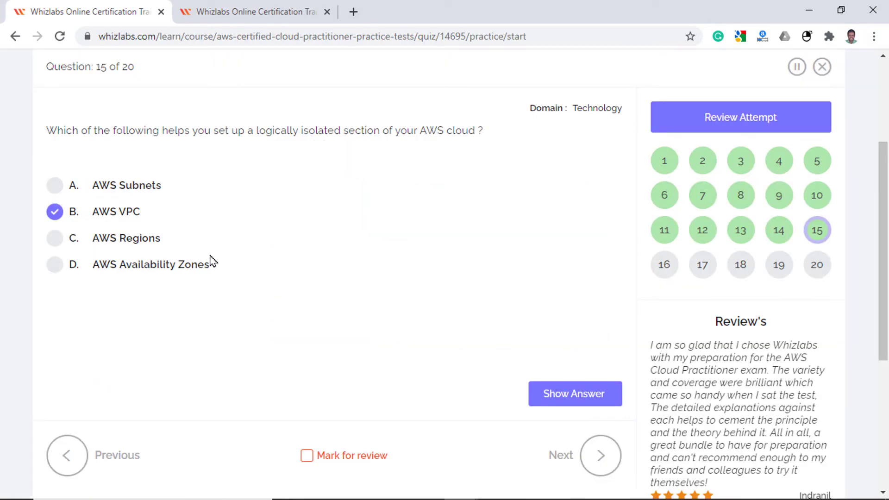
# Step: Advance to question 16 on low-cost storage for rarely retrieved data
pyautogui.click(599, 455)
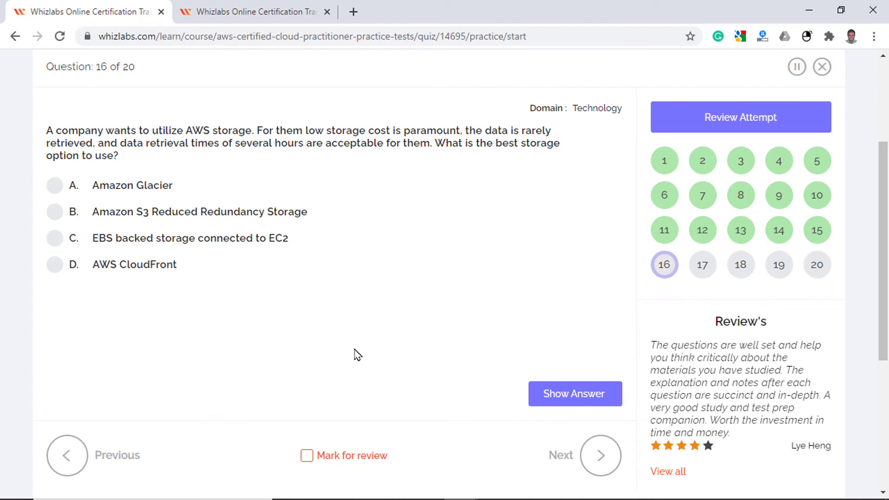
# Step: Check the S3 Reduced Redundancy Storage page, answer question 16 with Amazon Glacier, and advance to question 17
pyautogui.click(55, 185)
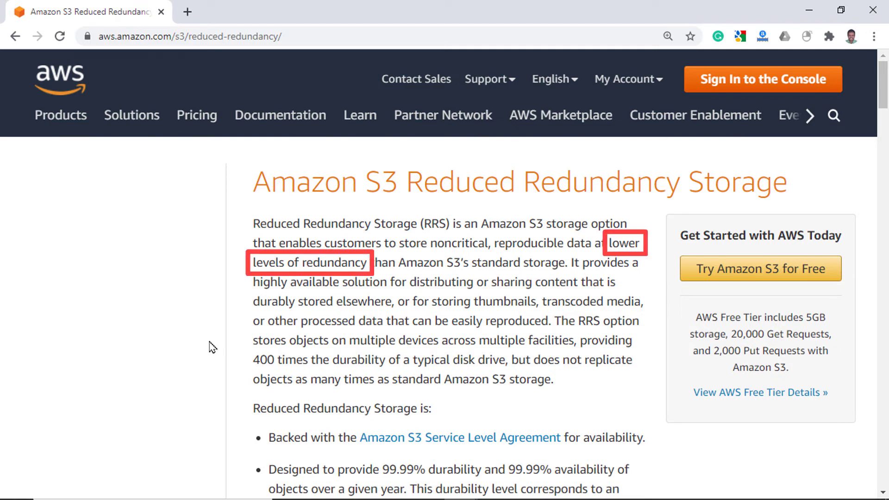
pyautogui.click(249, 11)
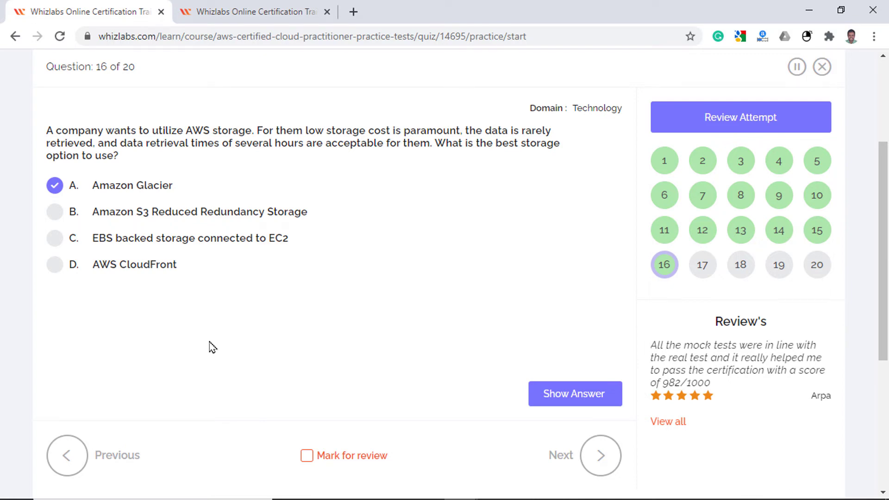
pyautogui.click(600, 456)
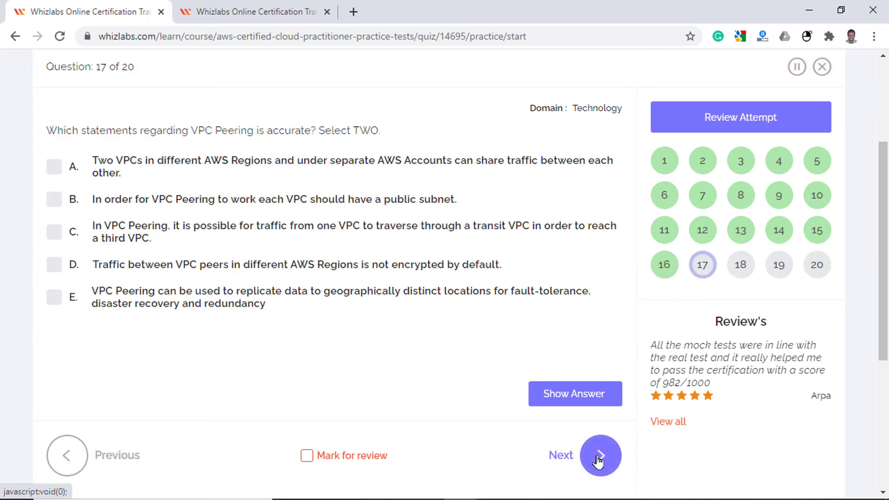
pyautogui.moveTo(416, 394)
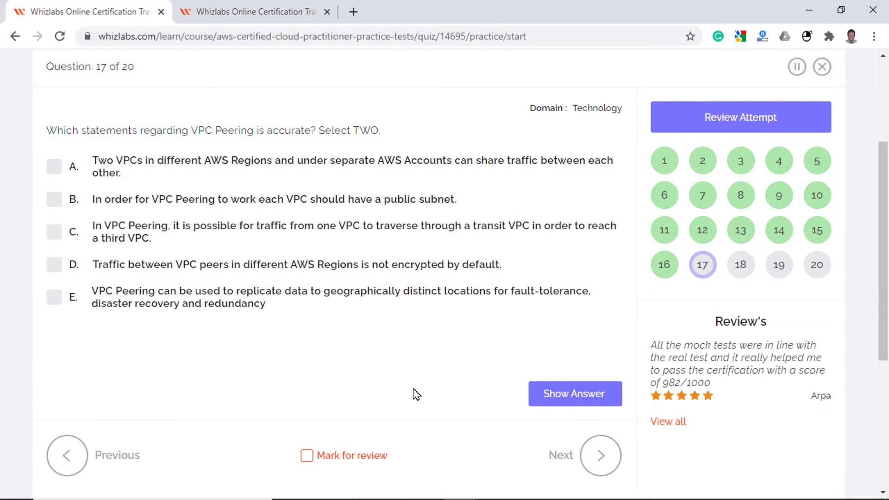
pyautogui.click(249, 12)
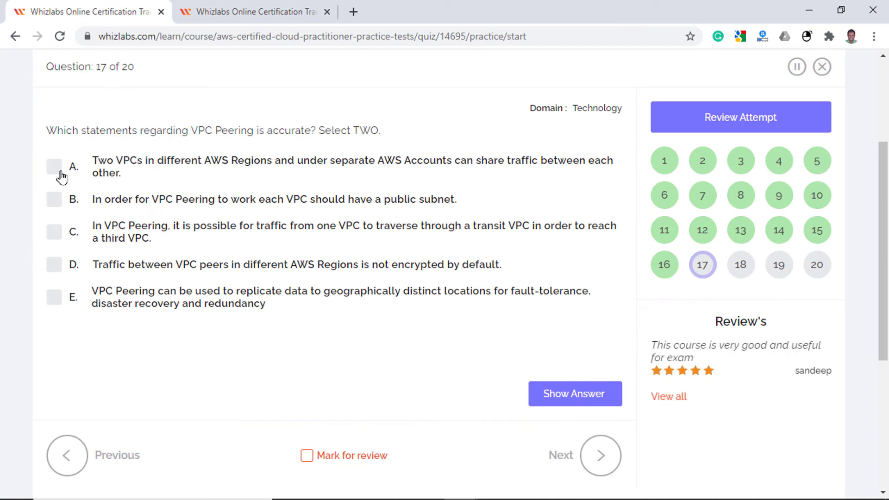
# Step: Tick statements A and E for question 17 on VPC Peering and advance to question 18
pyautogui.click(53, 166)
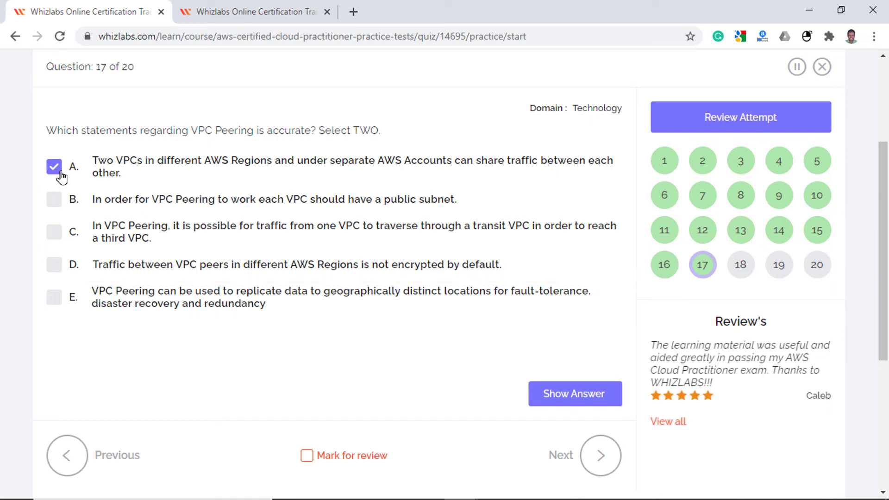
pyautogui.click(54, 296)
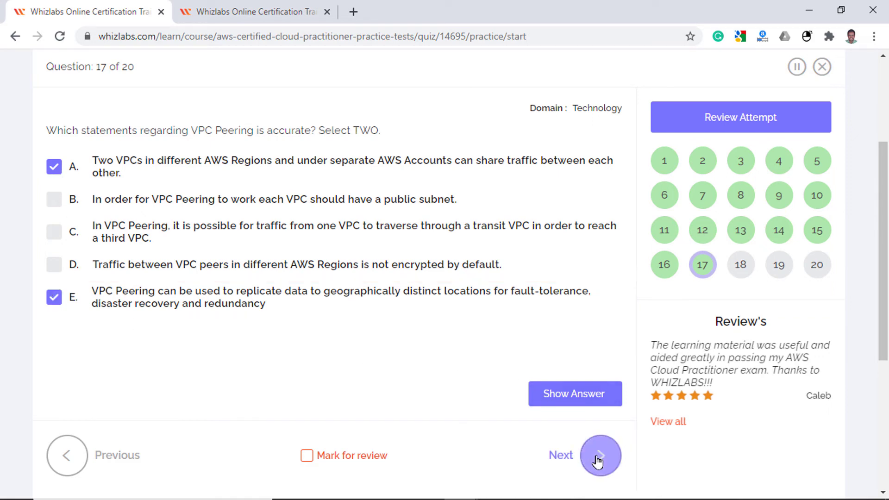
pyautogui.click(599, 455)
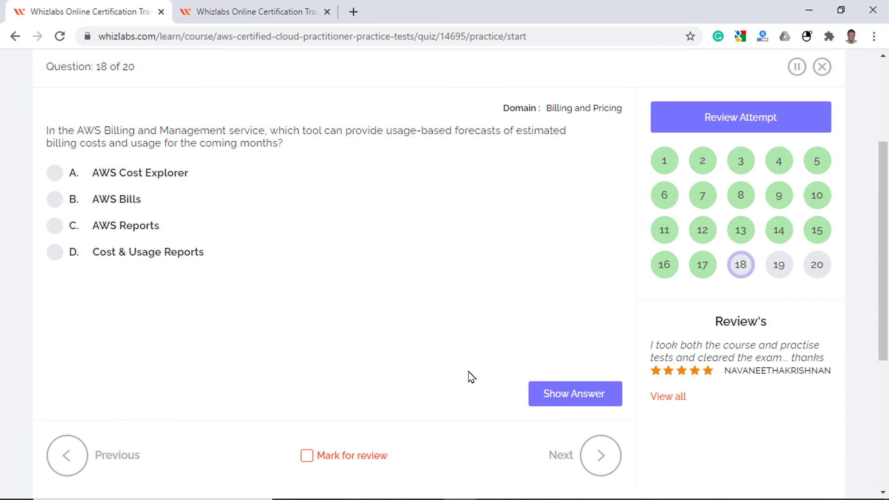
pyautogui.moveTo(176, 186)
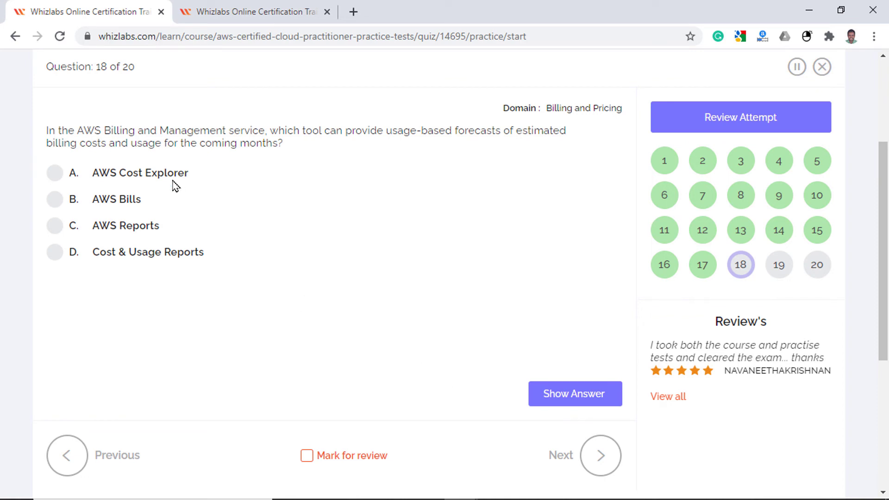
# Step: Choose AWS Cost Explorer as the answer to question 18 on billing forecasts
pyautogui.click(54, 173)
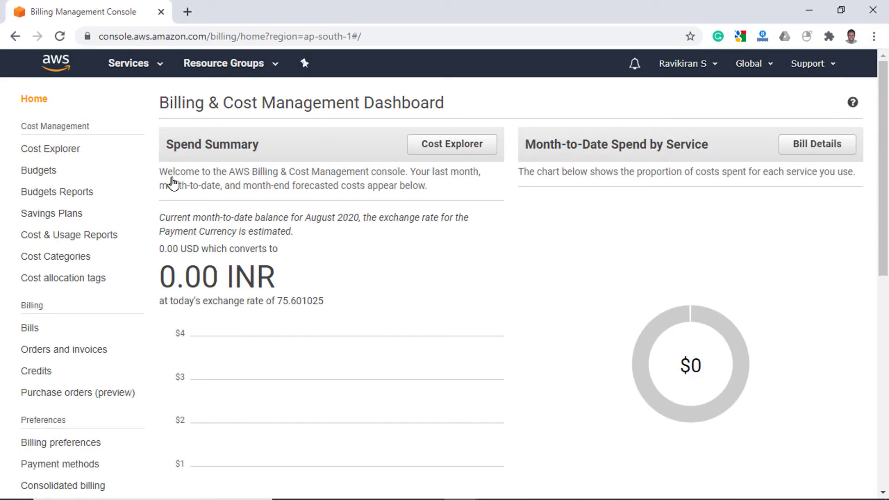
# Step: Launch Cost Explorer from the billing dashboard and view its costs-by-service report
pyautogui.click(451, 144)
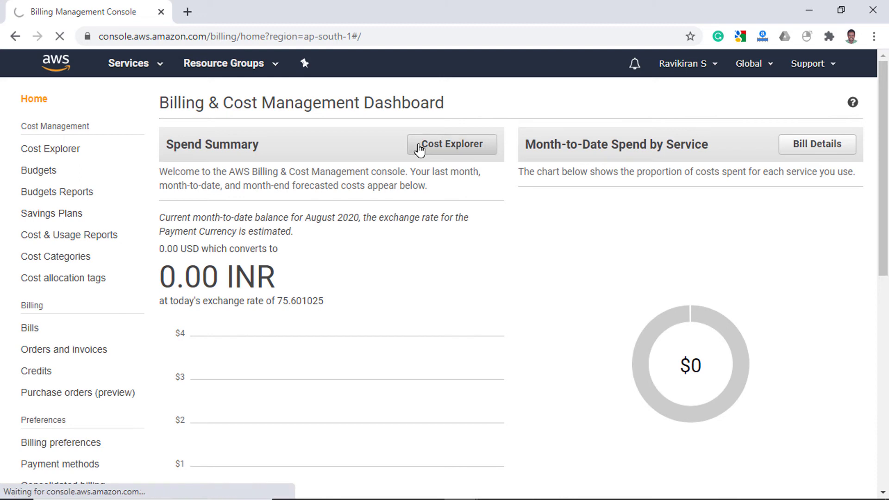
pyautogui.click(451, 144)
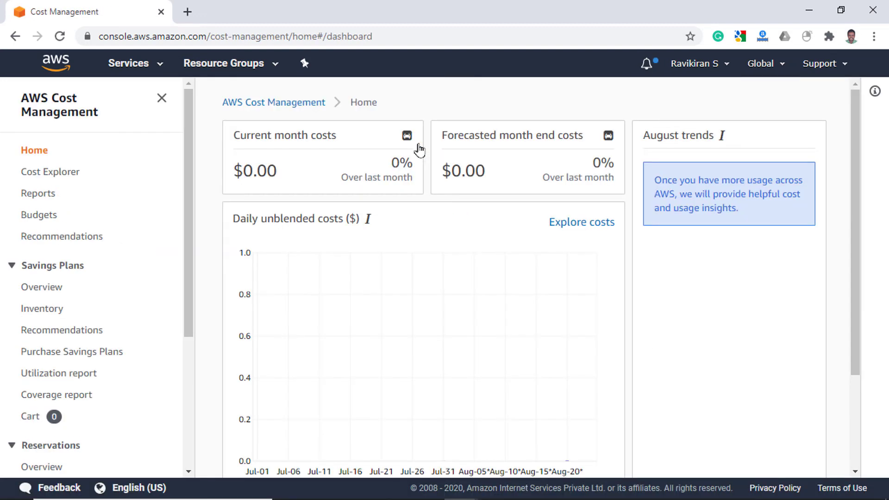
pyautogui.click(50, 172)
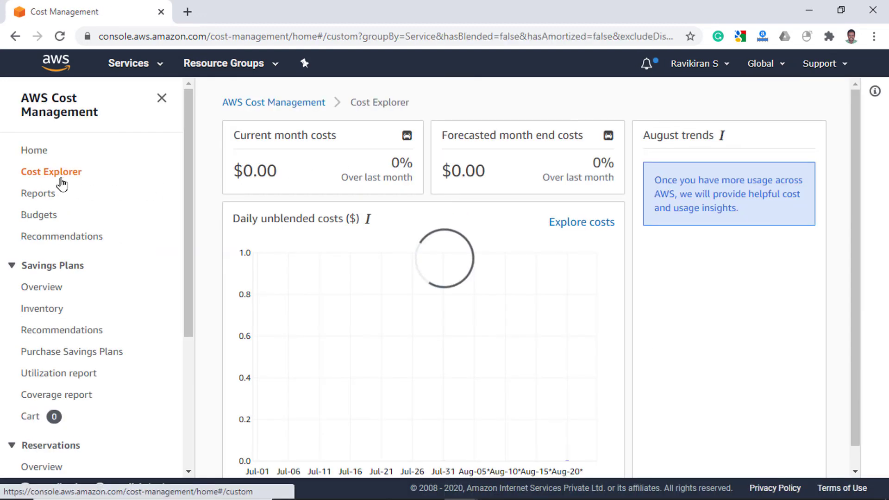
pyautogui.scroll(-3)
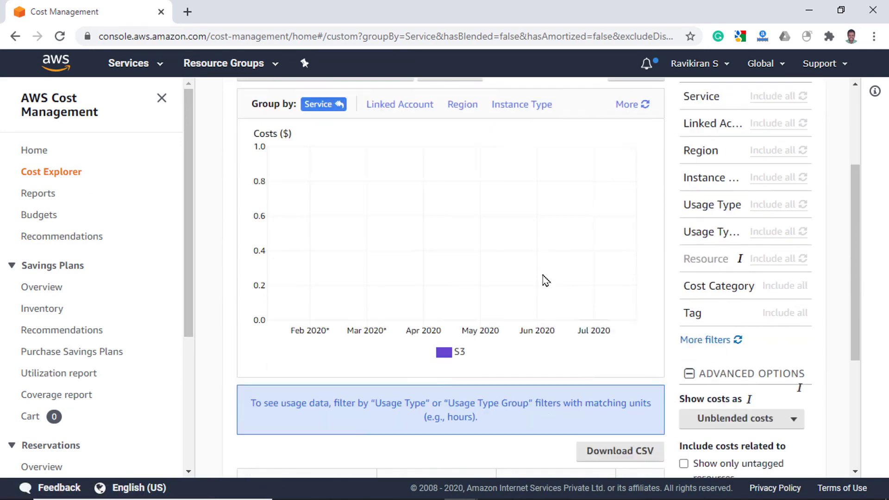
# Step: Set the report date range to start September 1, 2020, enabling forecasting with grouping dropped
pyautogui.click(684, 314)
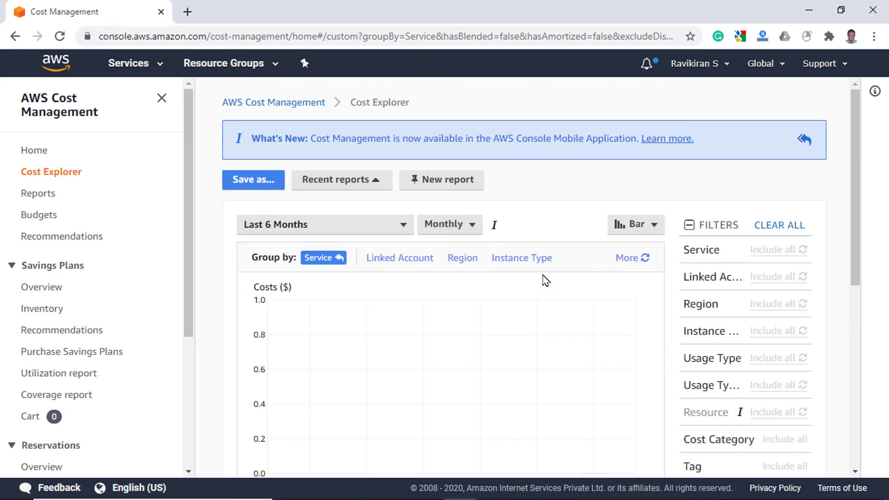
pyautogui.click(324, 224)
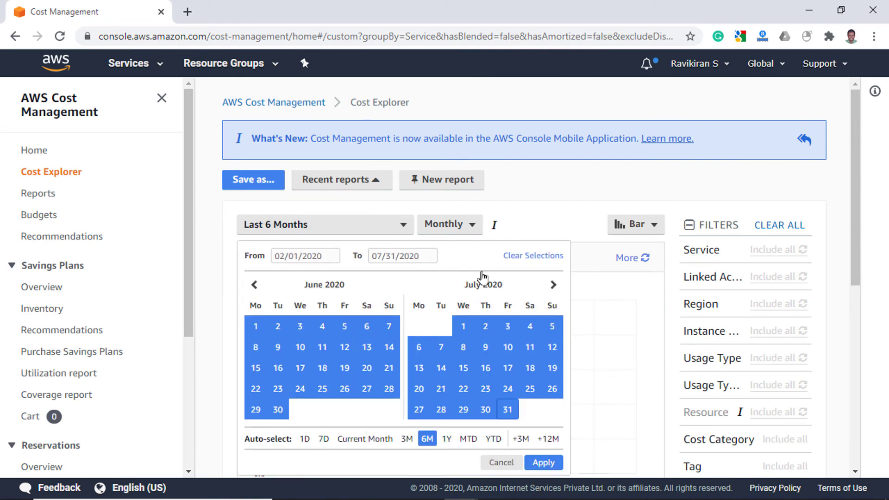
pyautogui.click(553, 284)
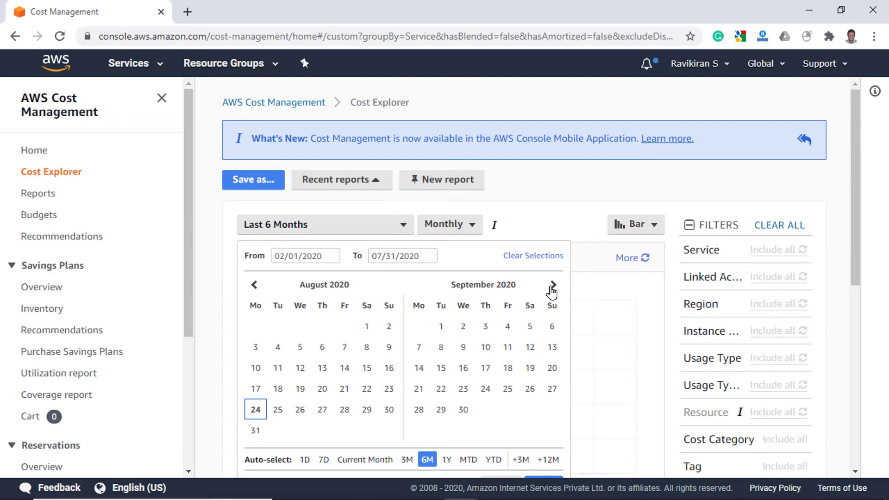
pyautogui.click(441, 326)
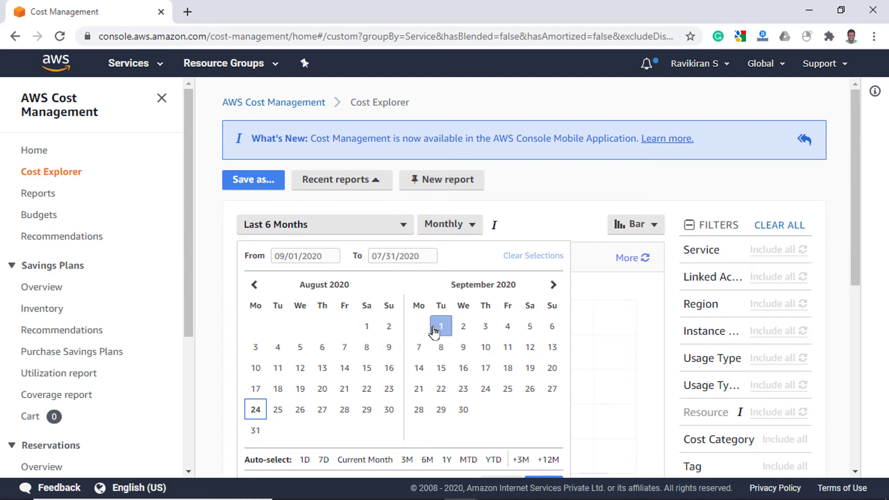
pyautogui.click(463, 409)
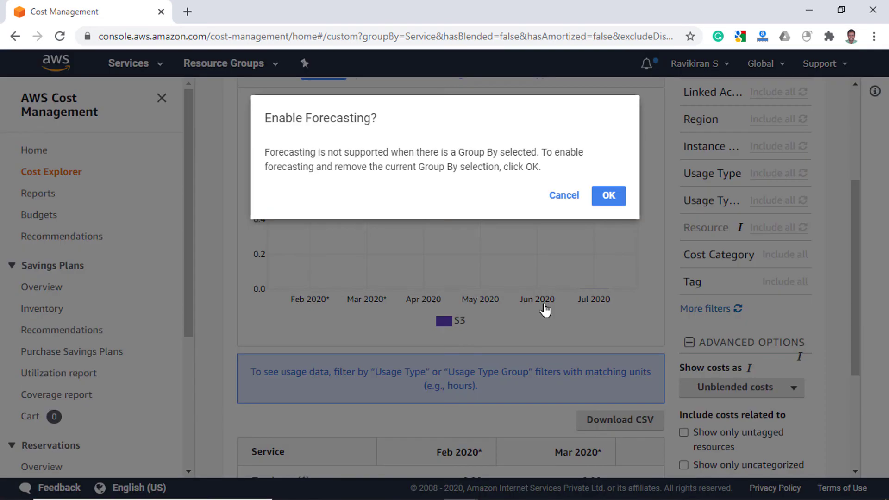
pyautogui.click(607, 196)
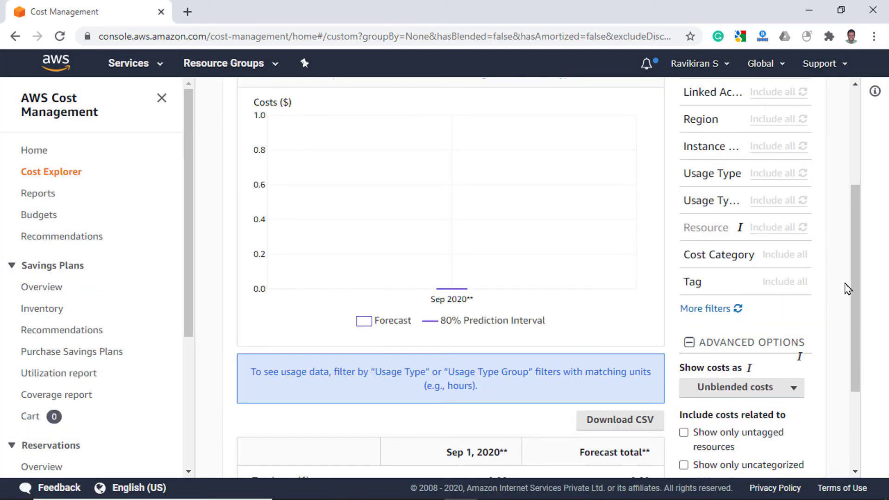
pyautogui.scroll(3)
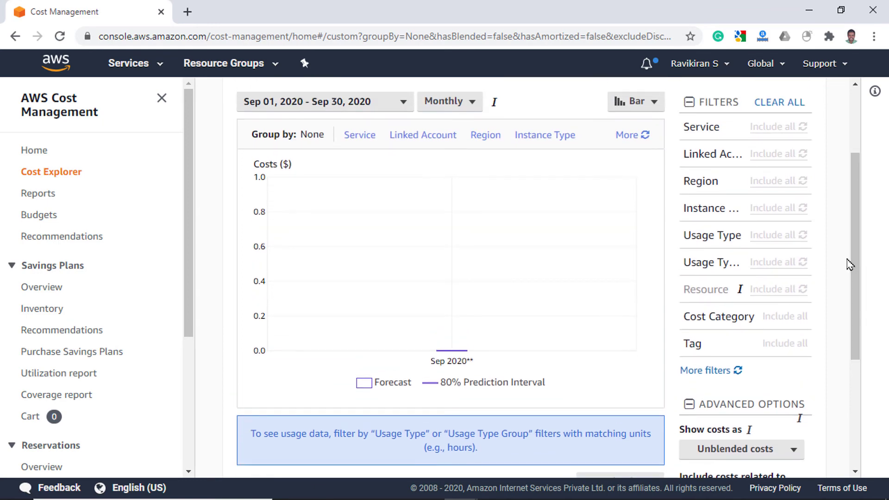
# Step: Check the Bills and Cost & Usage Reports pages, then return to the Whizlabs test
pyautogui.click(249, 11)
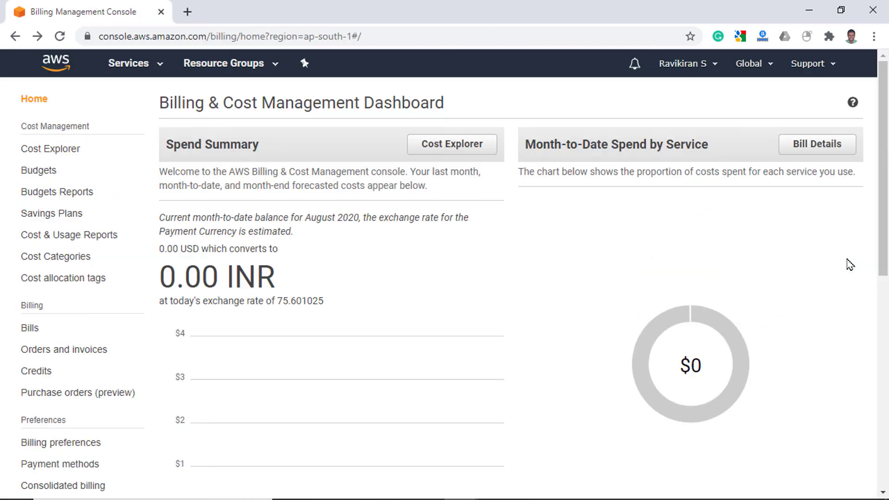
pyautogui.moveTo(28, 328)
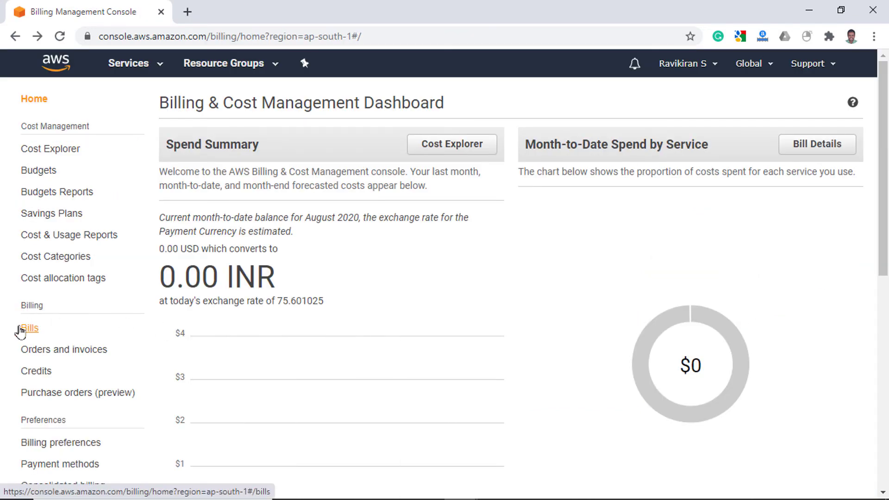
pyautogui.click(28, 327)
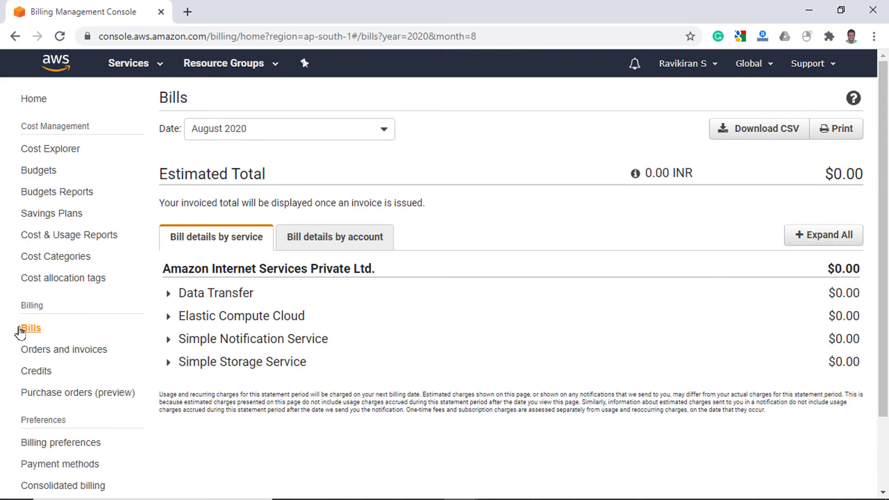
pyautogui.click(71, 235)
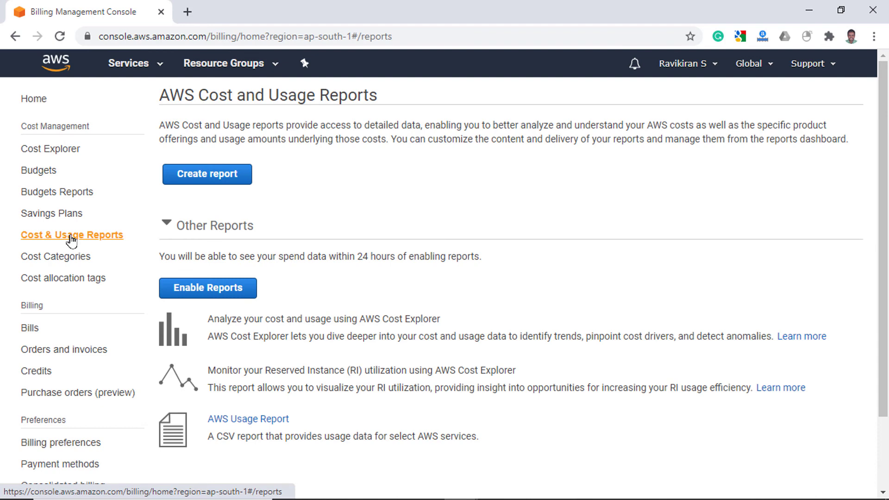
pyautogui.click(249, 11)
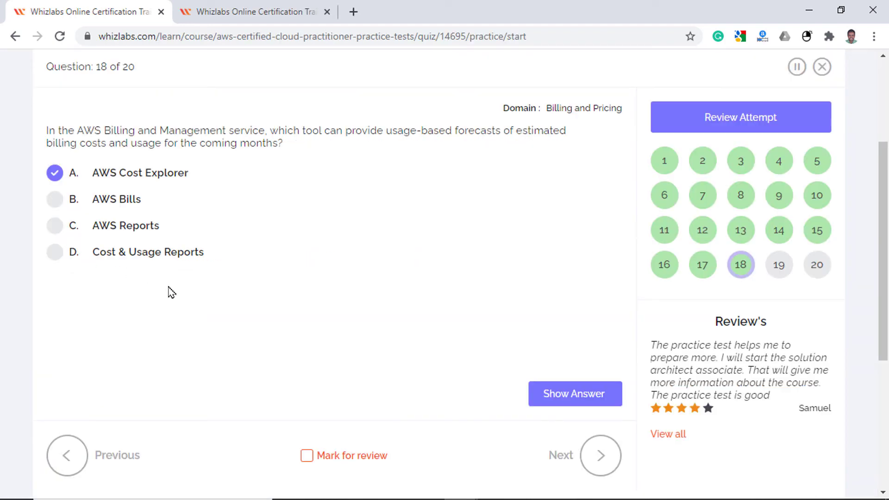
# Step: Advance past question 18 to the next quiz question
pyautogui.click(599, 455)
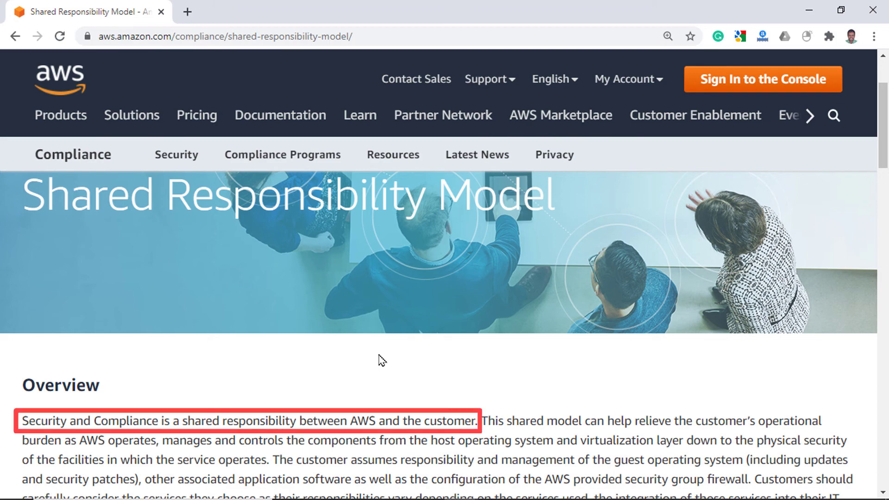
# Step: Read down the Shared Responsibility Model page and switch back to Whizlabs question 19
pyautogui.scroll(-3)
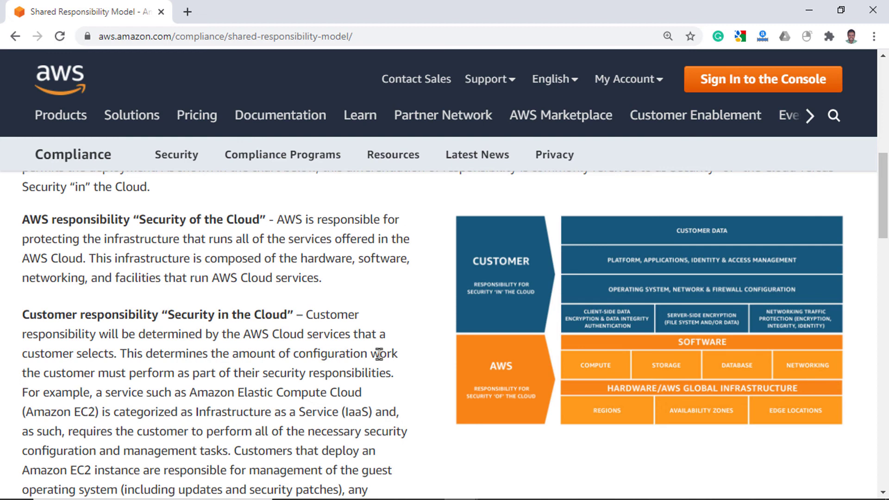
pyautogui.click(249, 11)
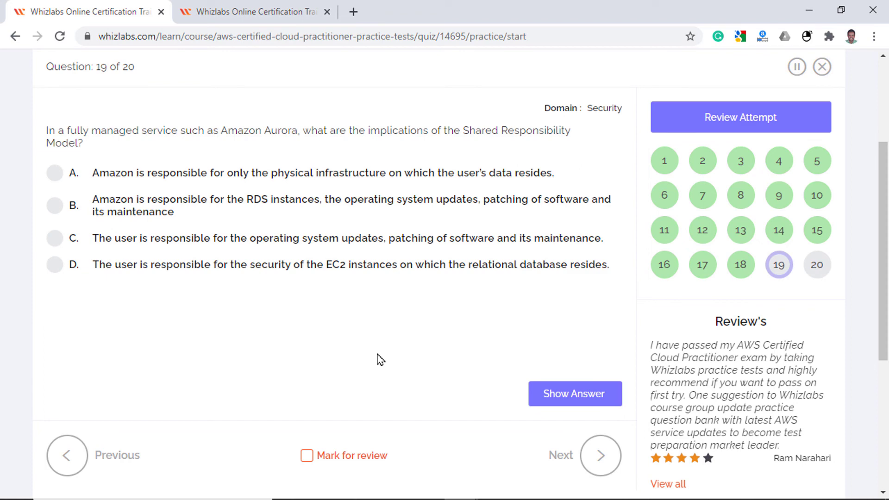
# Step: Answer question 19 with option B, Amazon handling RDS instances and OS updates, and move on
pyautogui.click(574, 394)
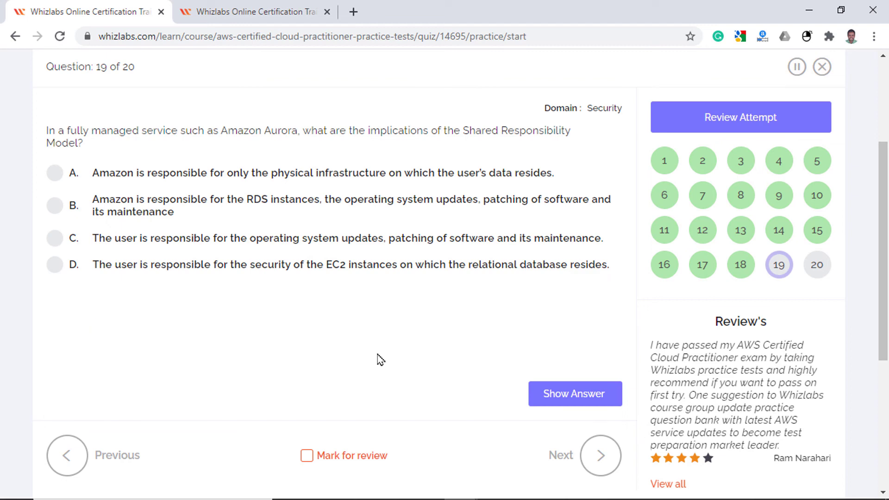
pyautogui.click(54, 173)
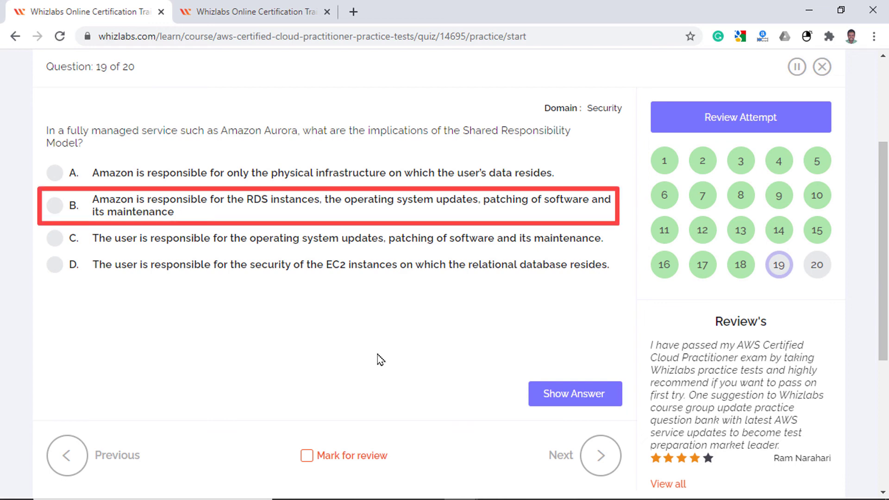
pyautogui.click(55, 205)
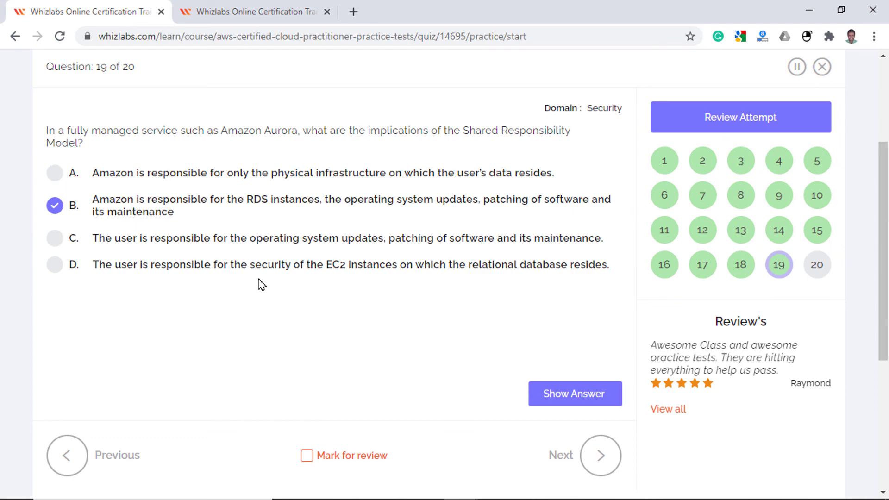
pyautogui.click(599, 455)
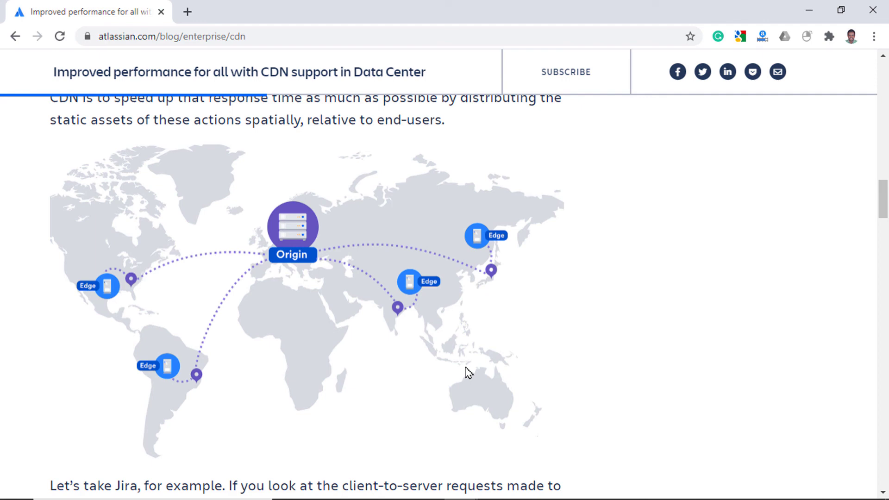
# Step: Switch from the Atlassian CDN article to the Amazon CloudFront overview page
pyautogui.click(251, 11)
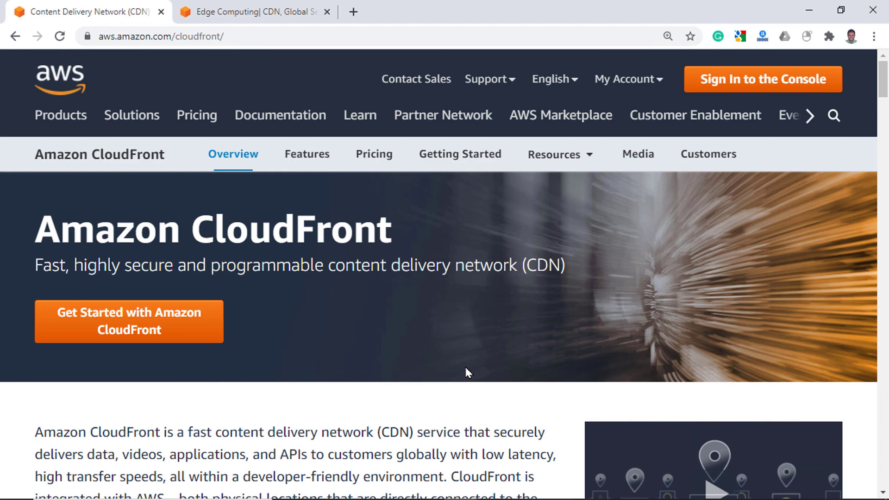
pyautogui.moveTo(334, 176)
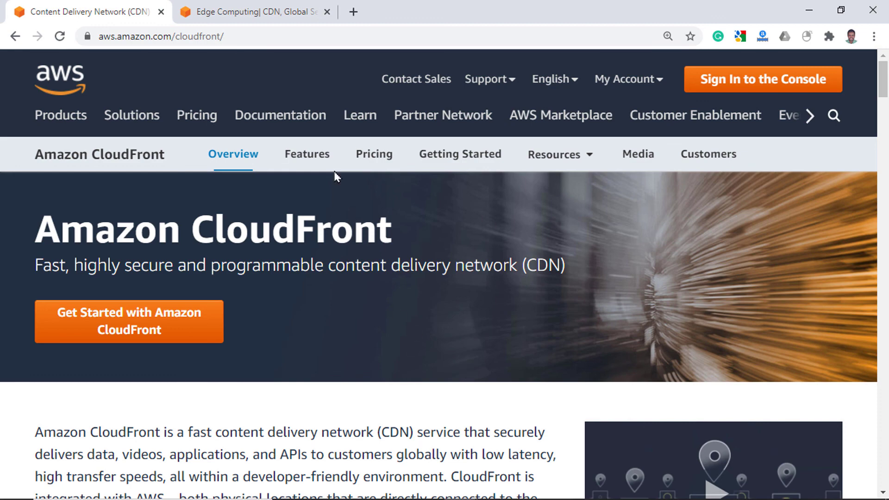
# Step: Read the Lambda@Edge and Route 53 geolocation material, then return to quiz question 20
pyautogui.click(252, 11)
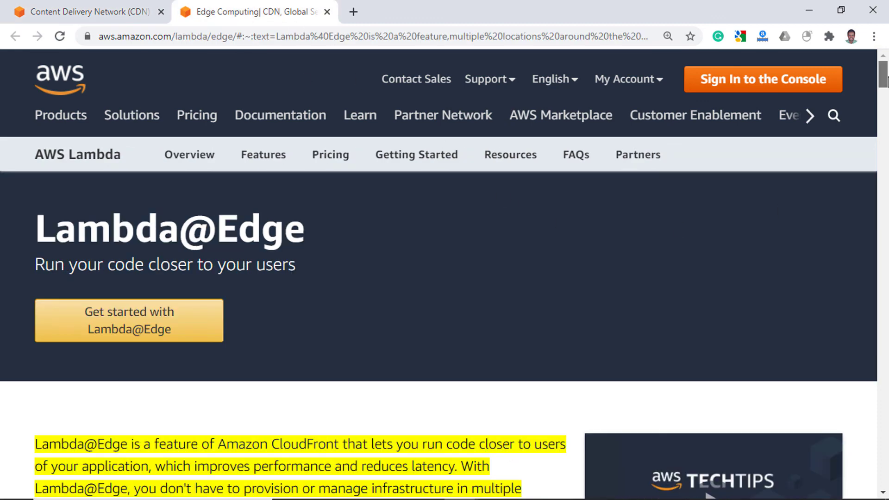
pyautogui.scroll(-3)
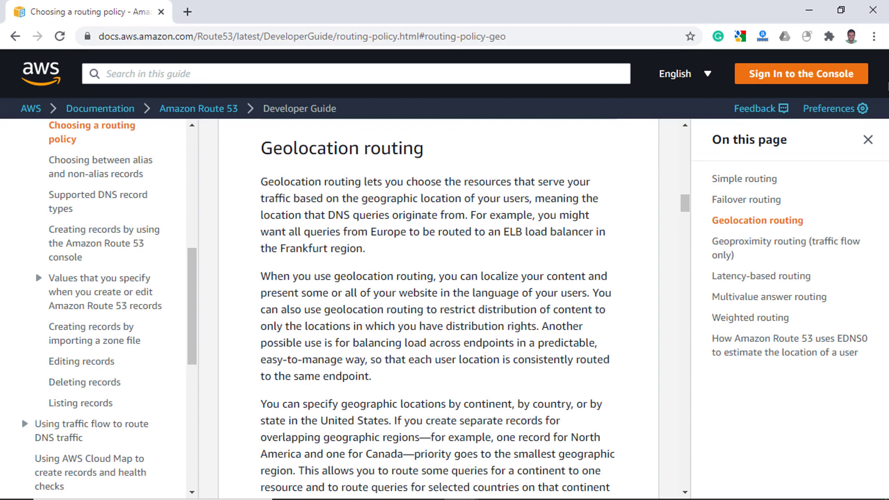
pyautogui.click(248, 11)
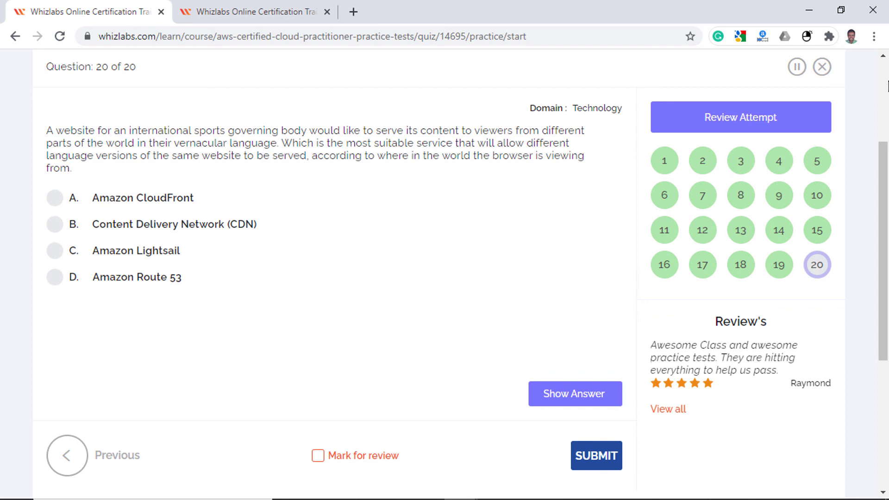
pyautogui.moveTo(47, 323)
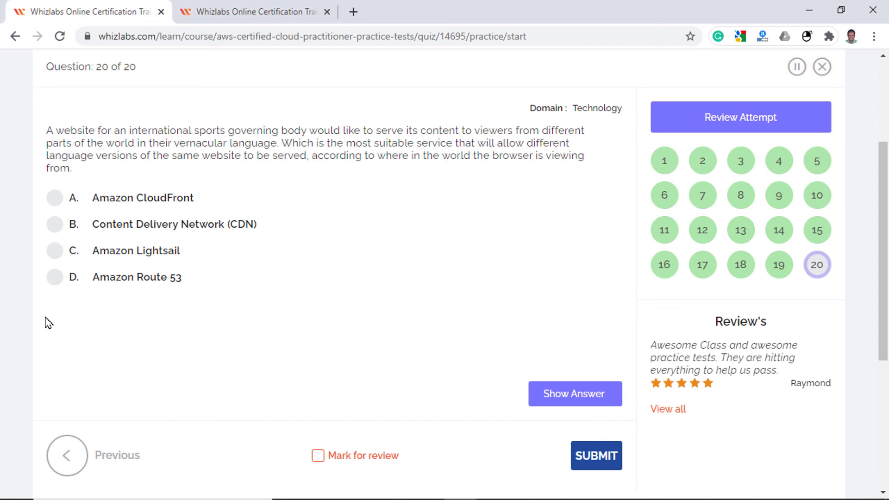
# Step: Answer question 20 with Amazon Route 53, submit the test and confirm to get the passed report
pyautogui.click(55, 276)
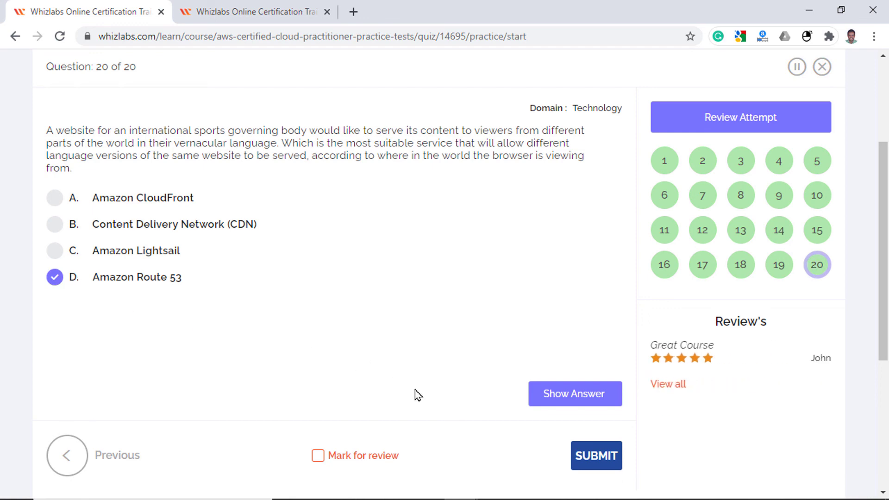
pyautogui.click(595, 456)
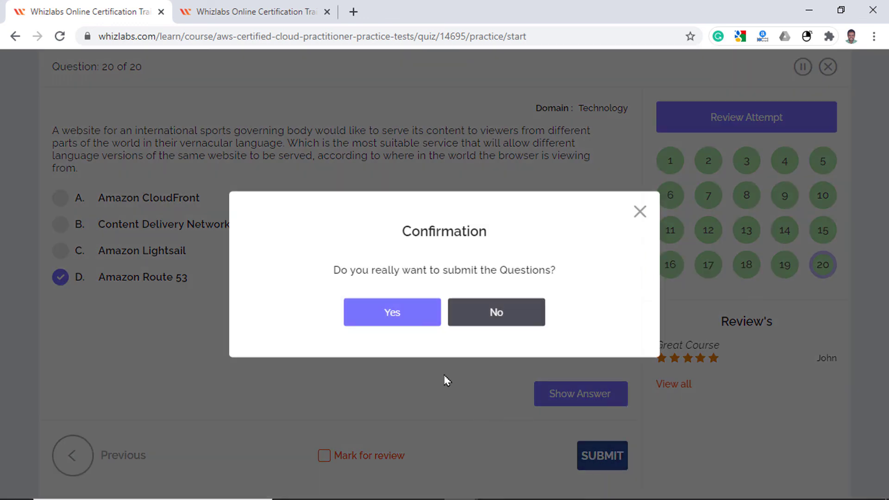
pyautogui.click(392, 312)
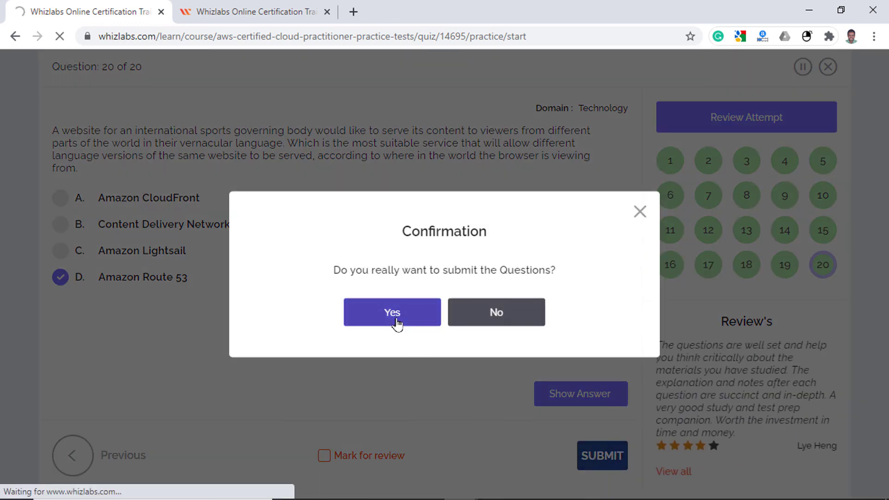
pyautogui.click(392, 312)
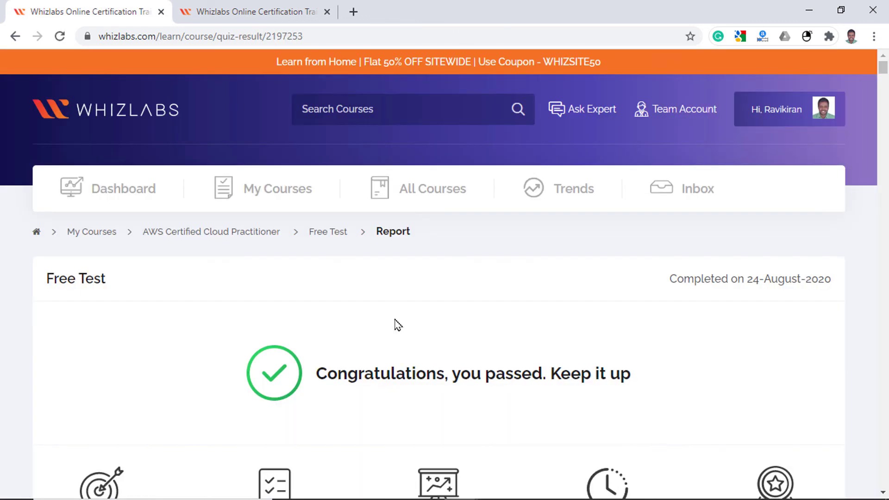
# Step: Scroll through the 20/20 report and first answer explanation, then switch to the AWS Cloud Practitioner course page
pyautogui.scroll(-3)
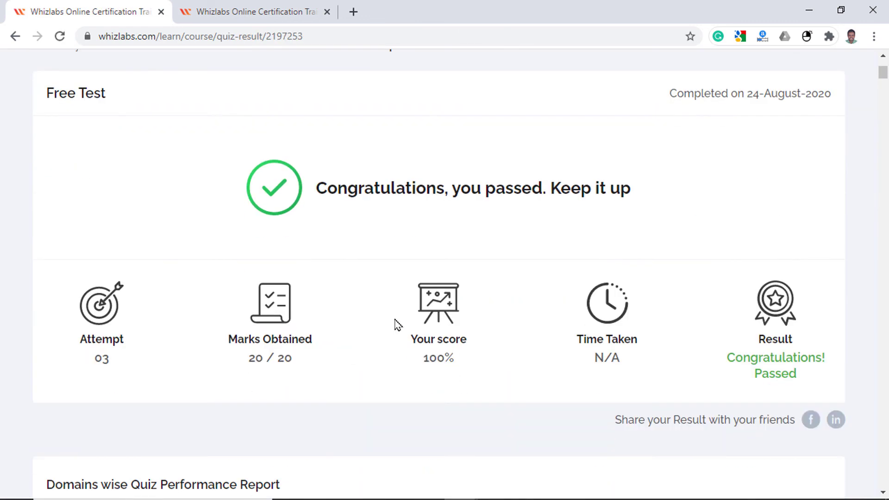
pyautogui.scroll(-3)
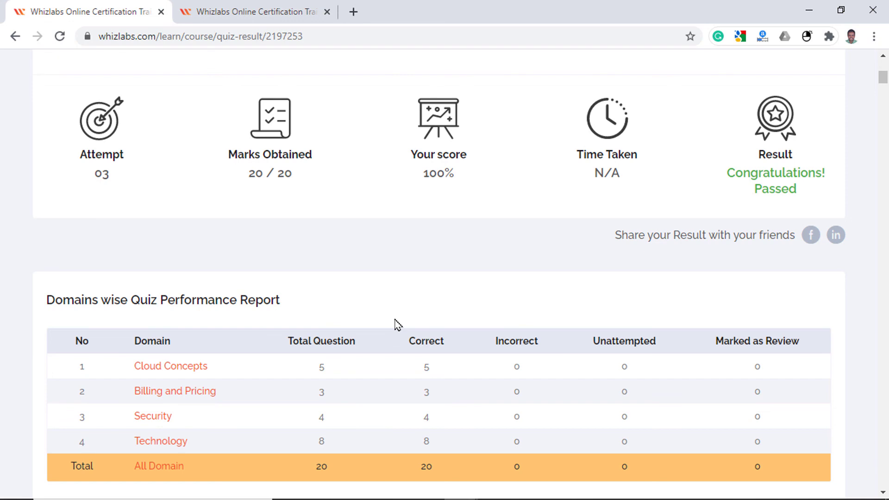
pyautogui.moveTo(170, 365)
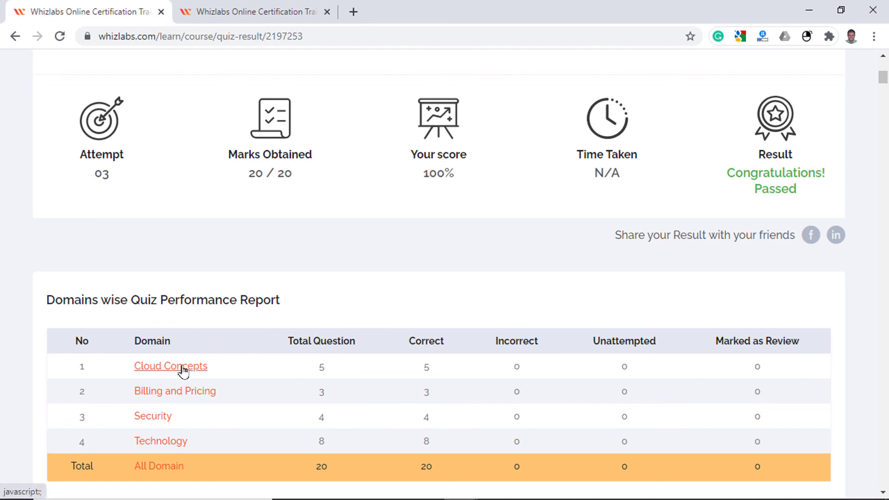
pyautogui.scroll(-3)
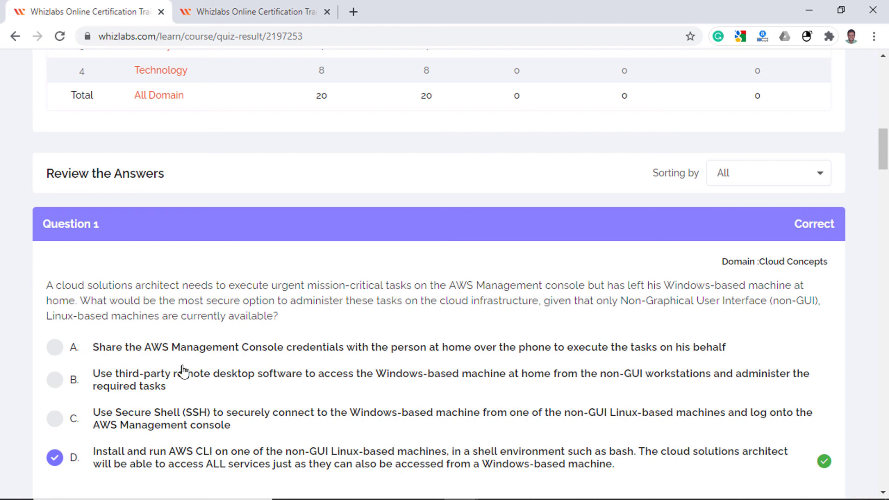
pyautogui.scroll(-3)
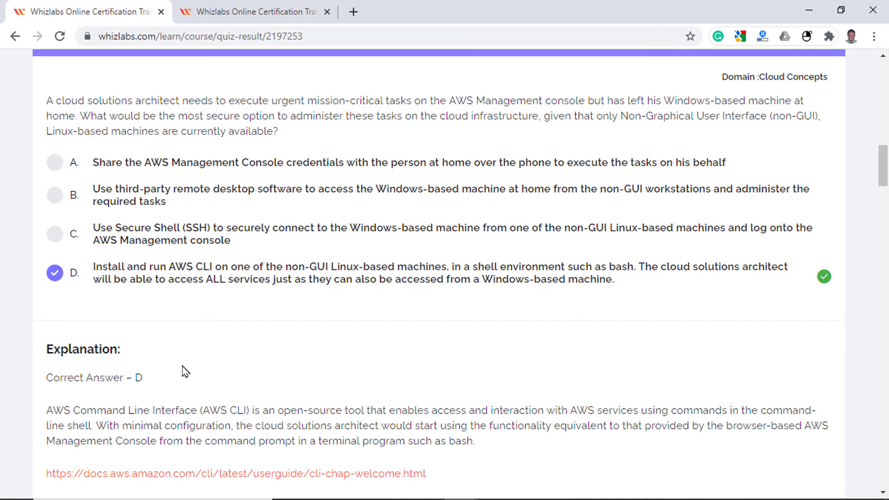
pyautogui.scroll(-3)
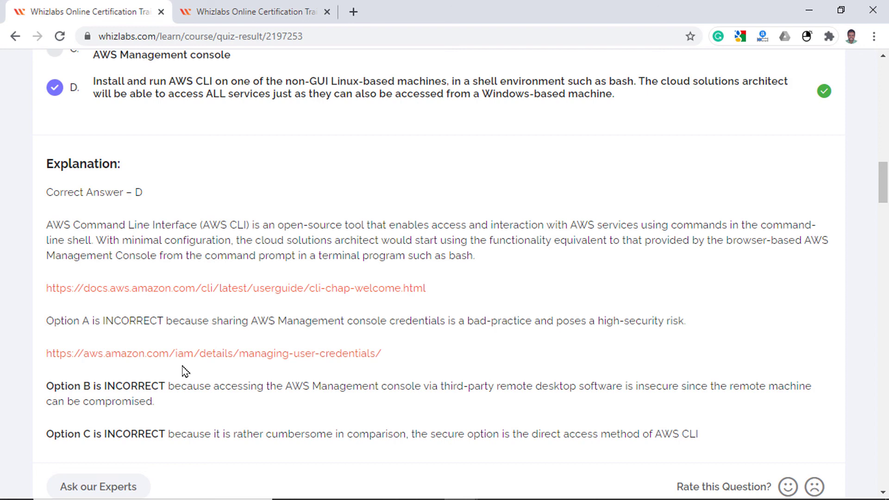
pyautogui.click(252, 11)
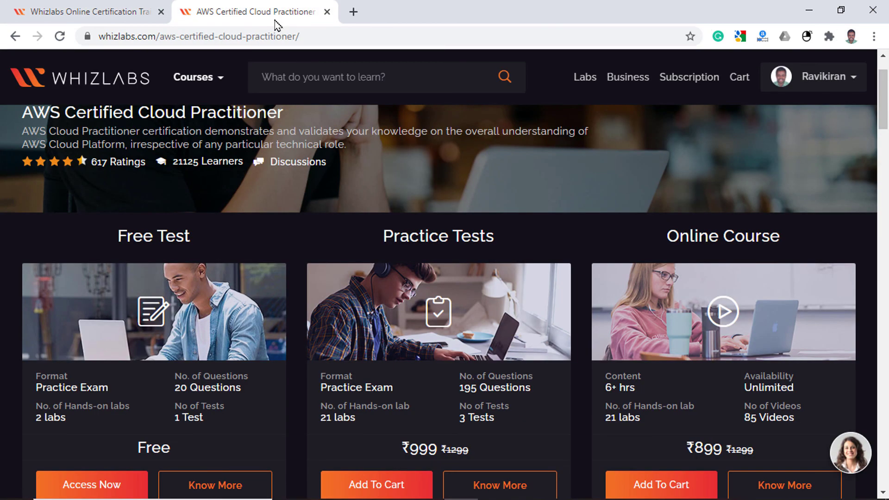